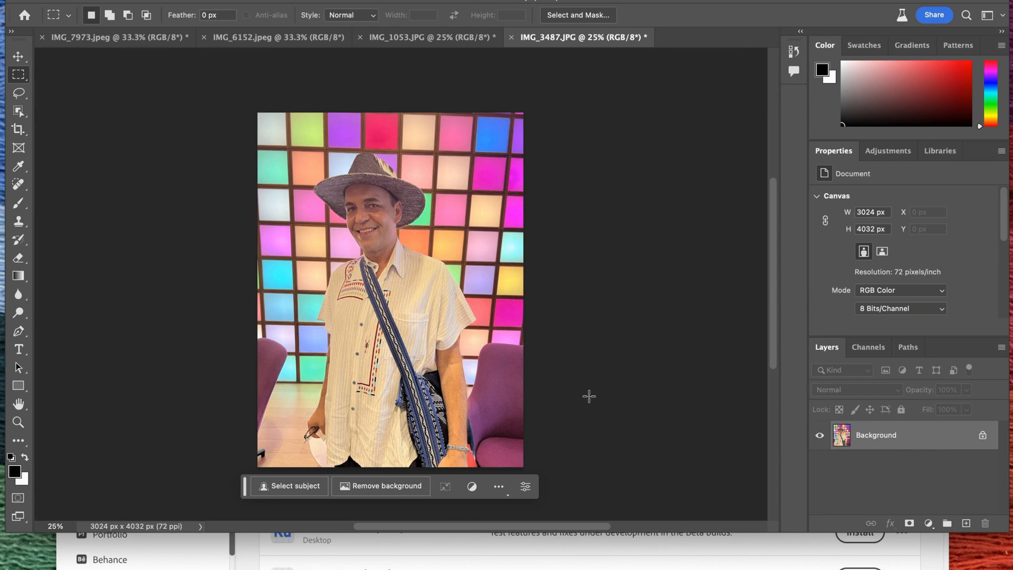
mouse_move(584, 386)
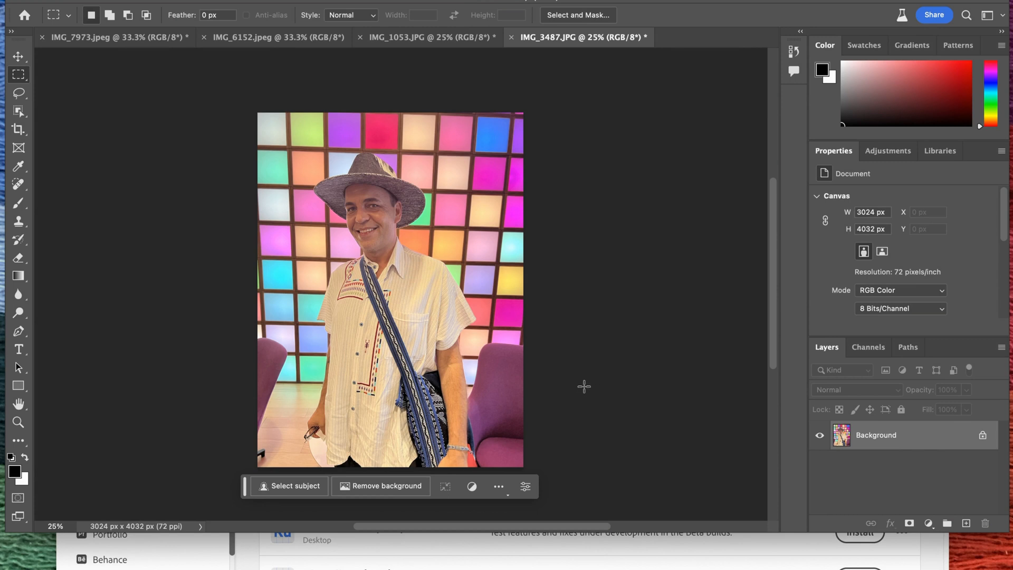
mouse_move(588, 383)
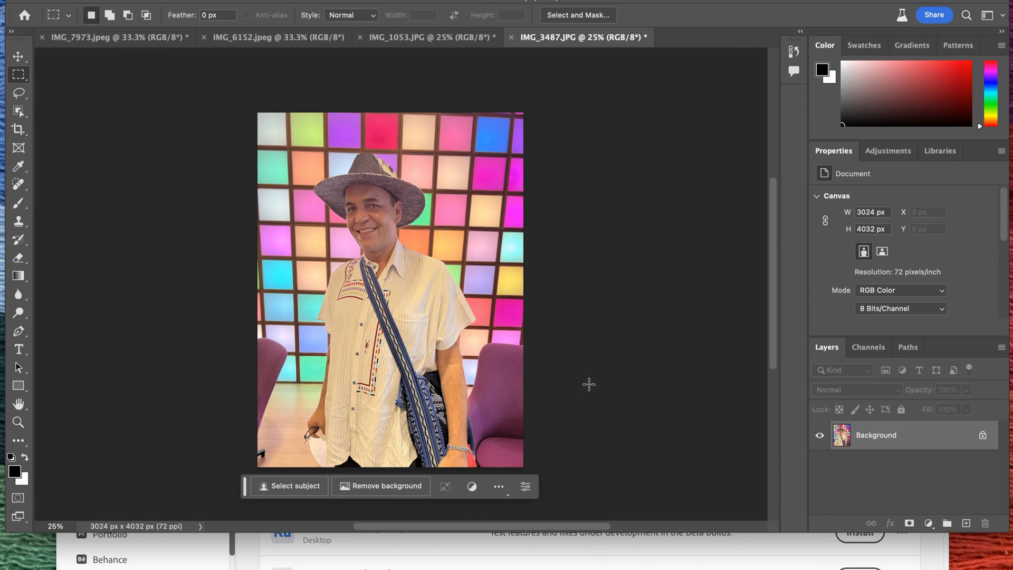
mouse_move(590, 380)
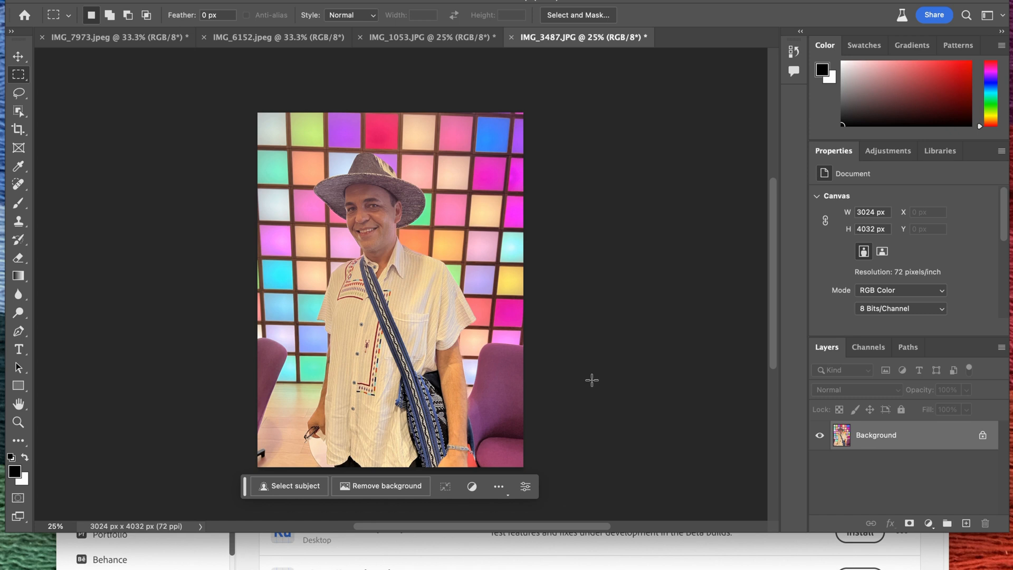
mouse_move(591, 379)
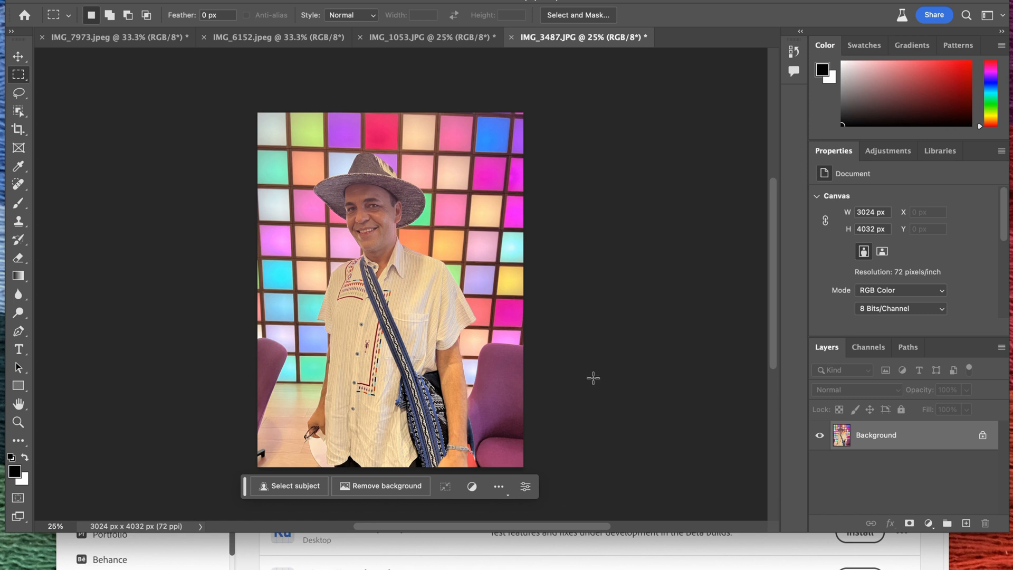
mouse_move(593, 373)
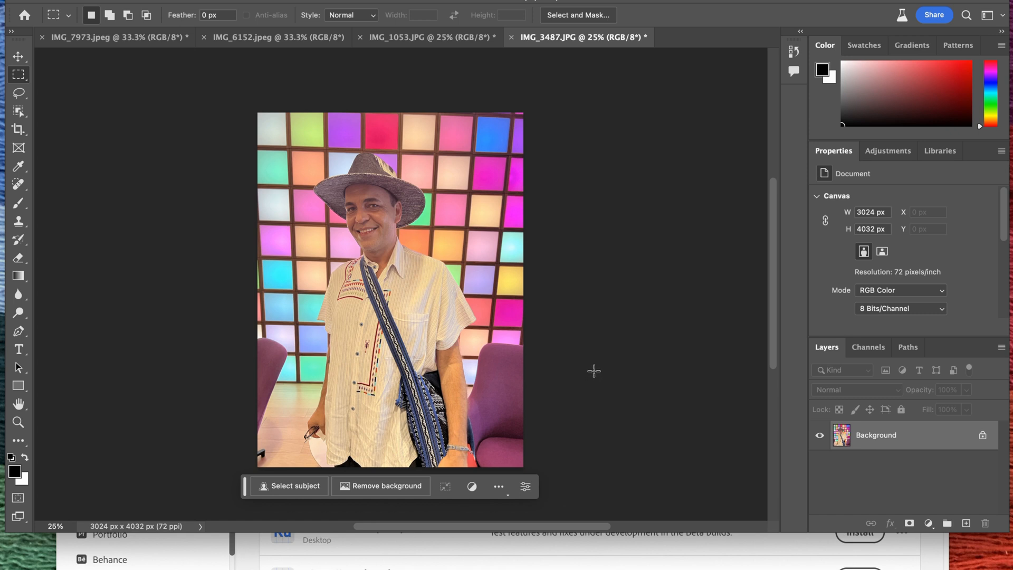
mouse_move(595, 356)
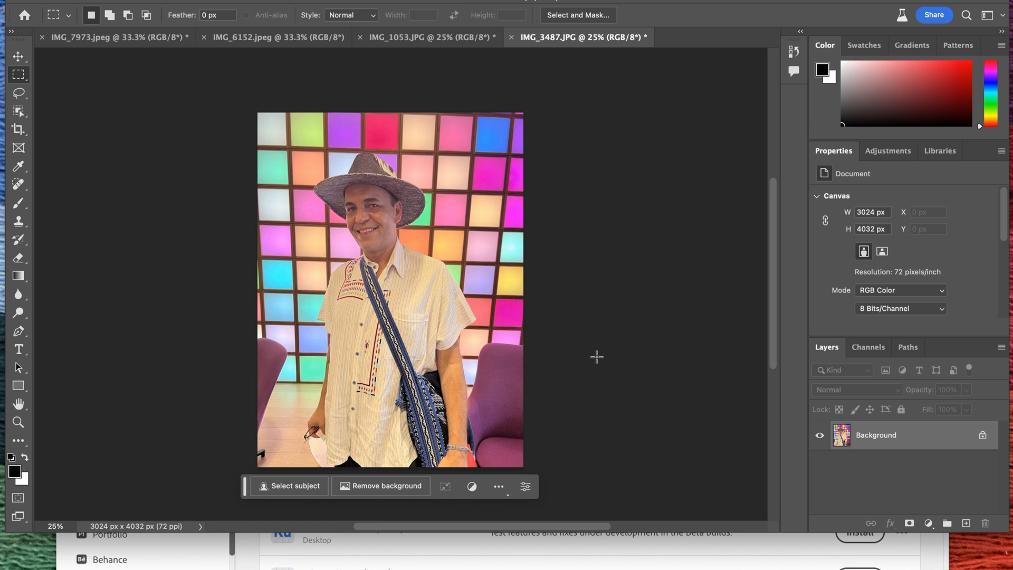
mouse_move(596, 349)
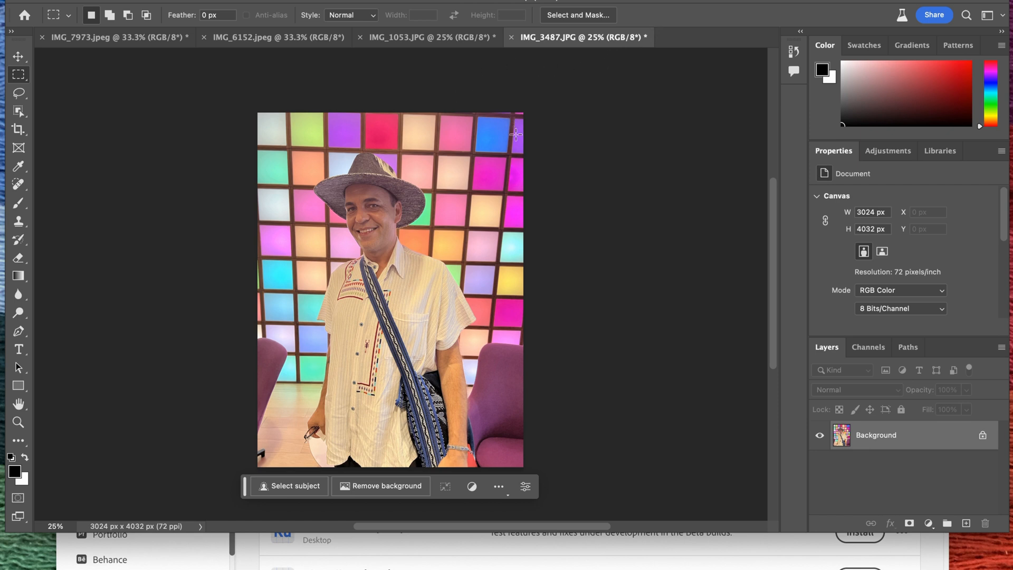
mouse_move(537, 190)
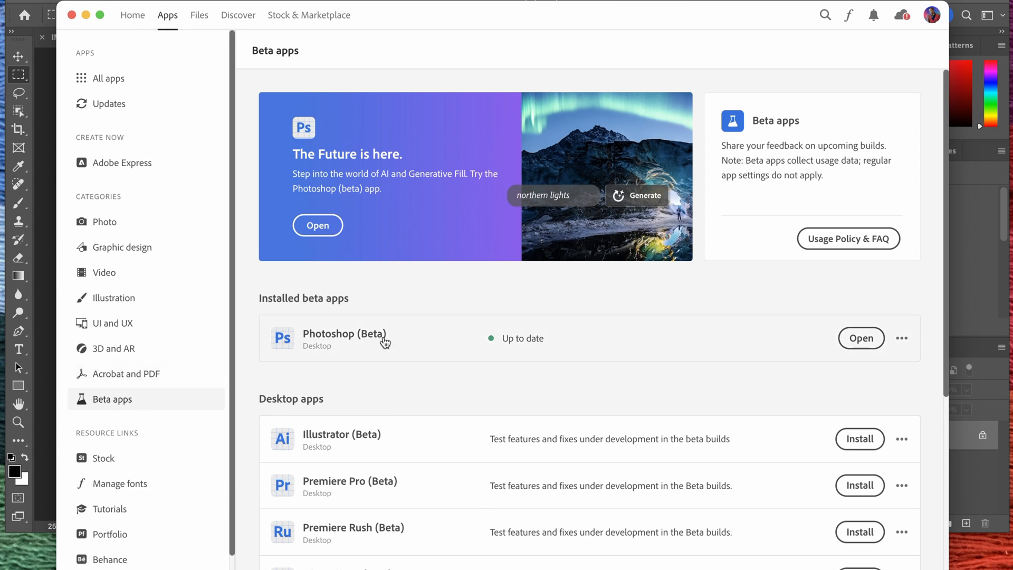
mouse_move(49, 174)
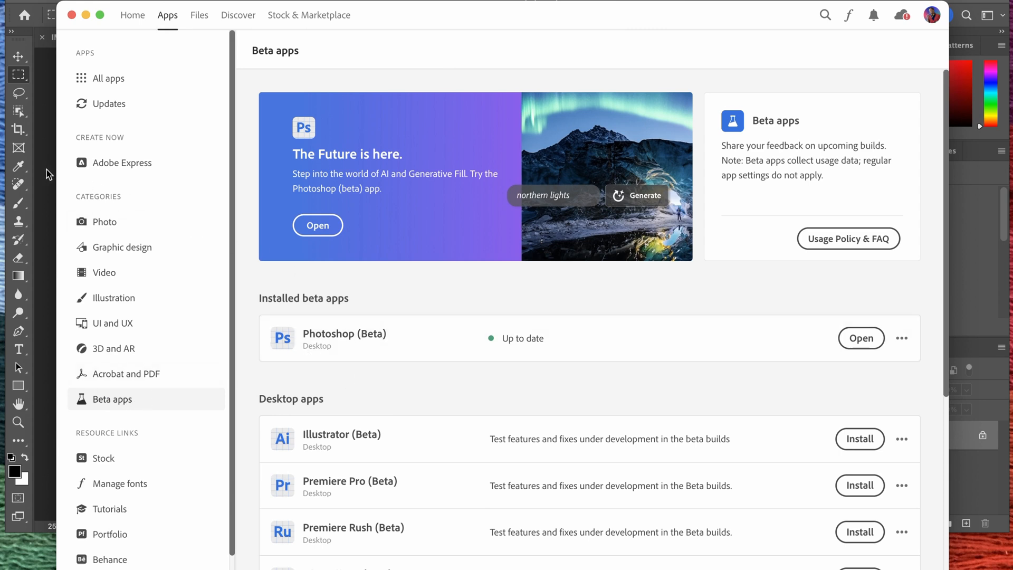
- Return from Creative Cloud's Beta apps page to the Photoshop (Beta) portrait document
click(860, 338)
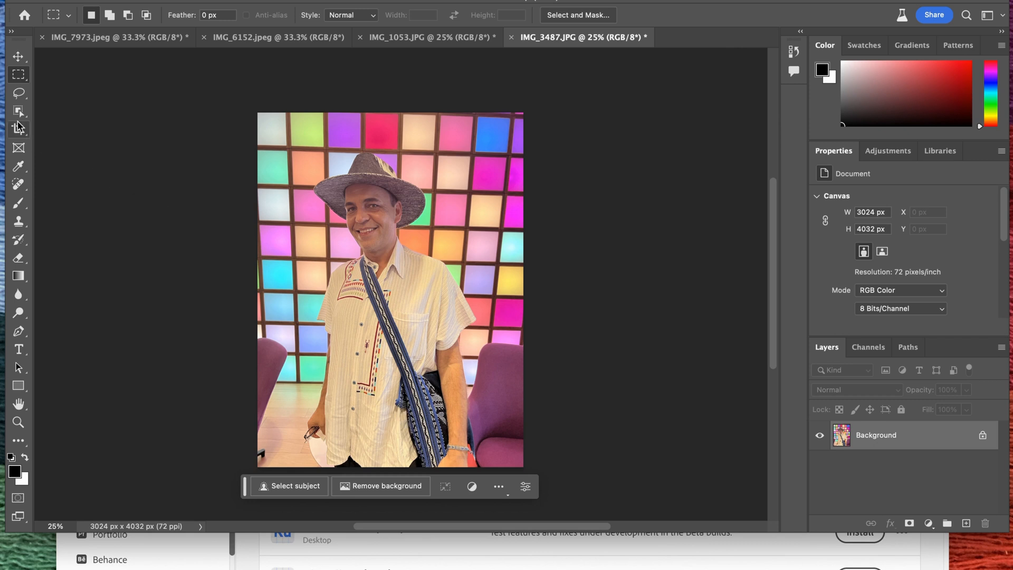
- Extend the canvas upward with Crop and Generative Fill the blank top strip with an empty prompt
click(18, 128)
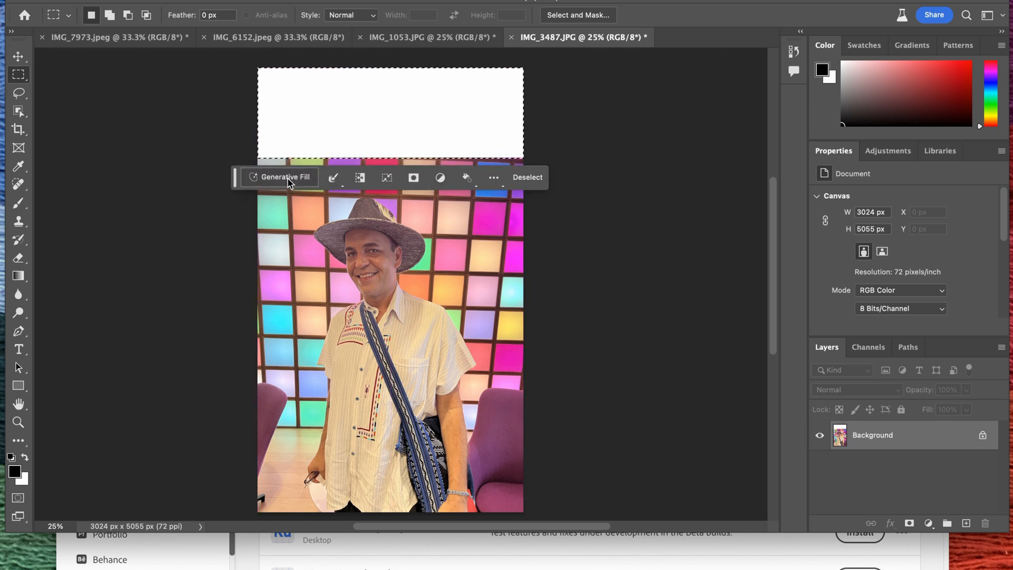
click(282, 176)
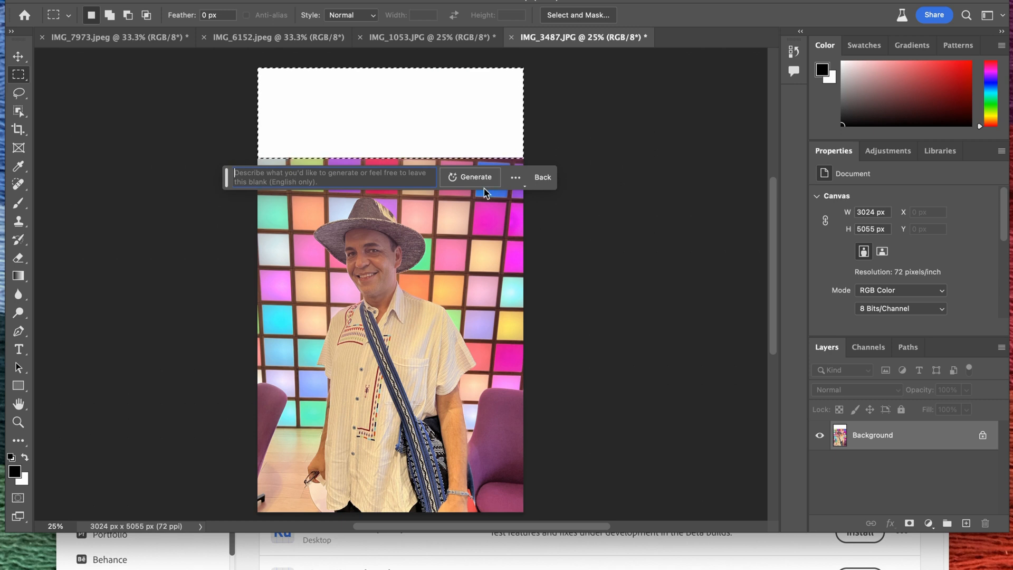
click(476, 177)
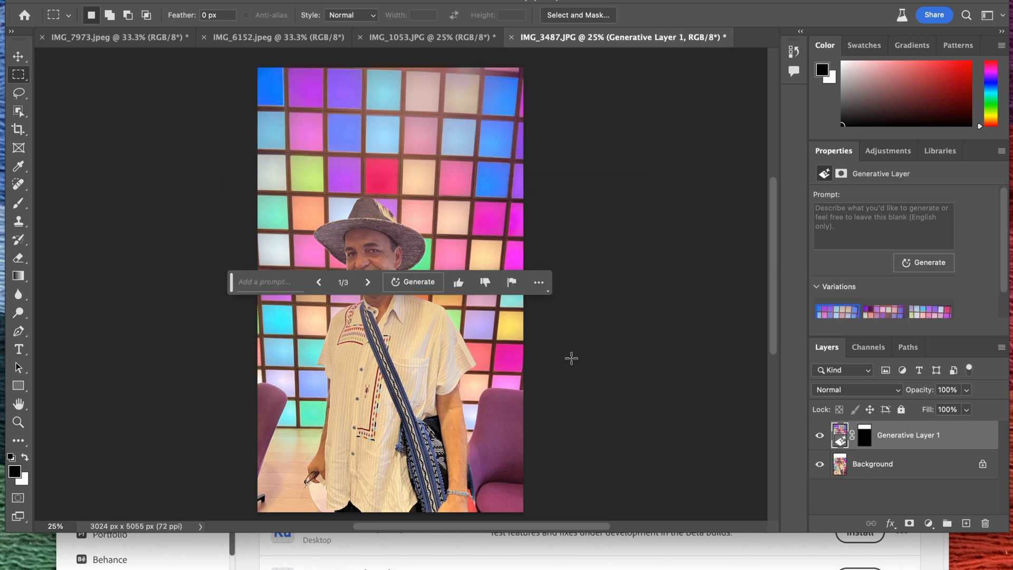
mouse_move(359, 294)
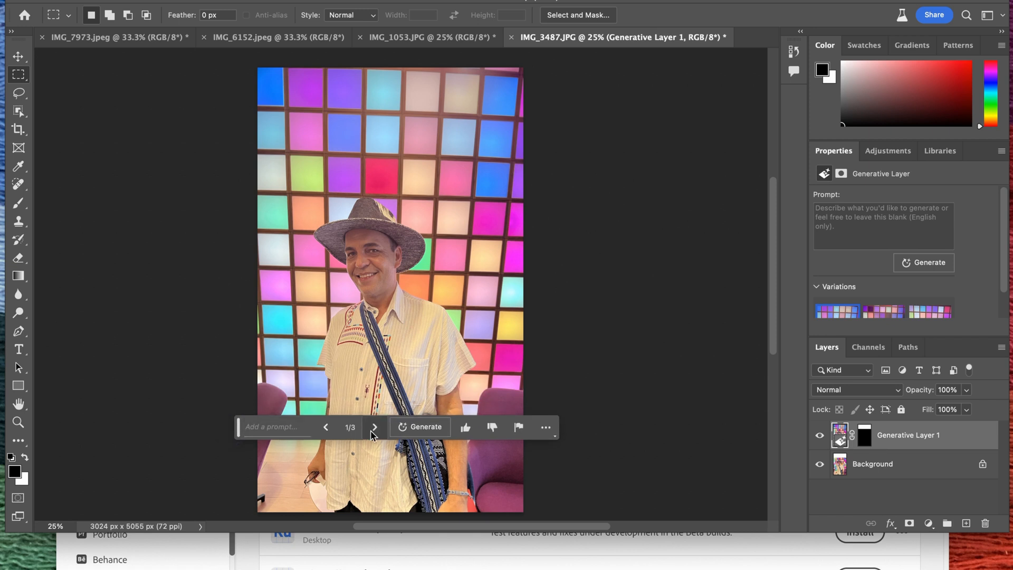
- Choose variation 3/3 and toggle Generative Layer 1 off and on to compare
click(374, 426)
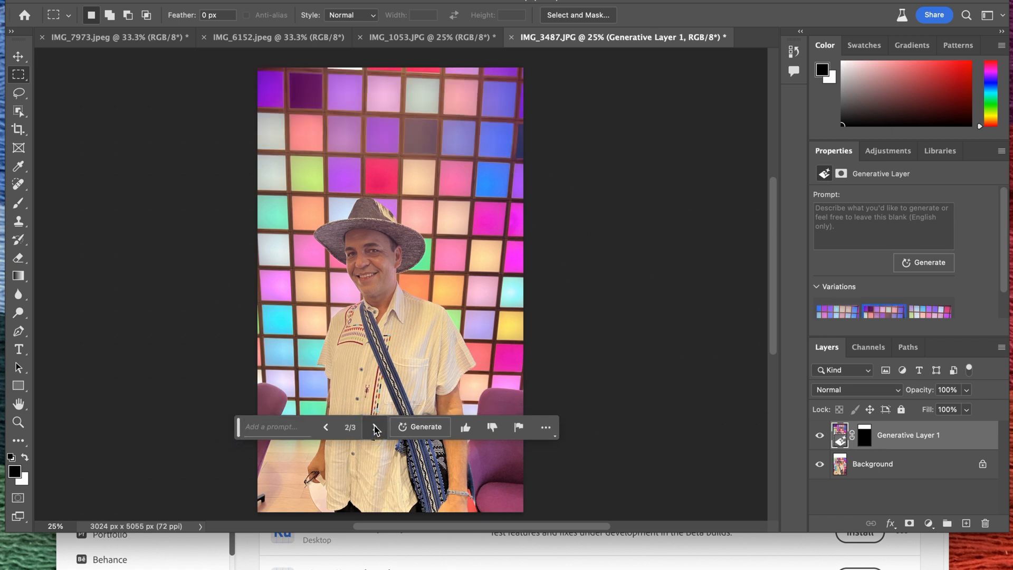
click(375, 426)
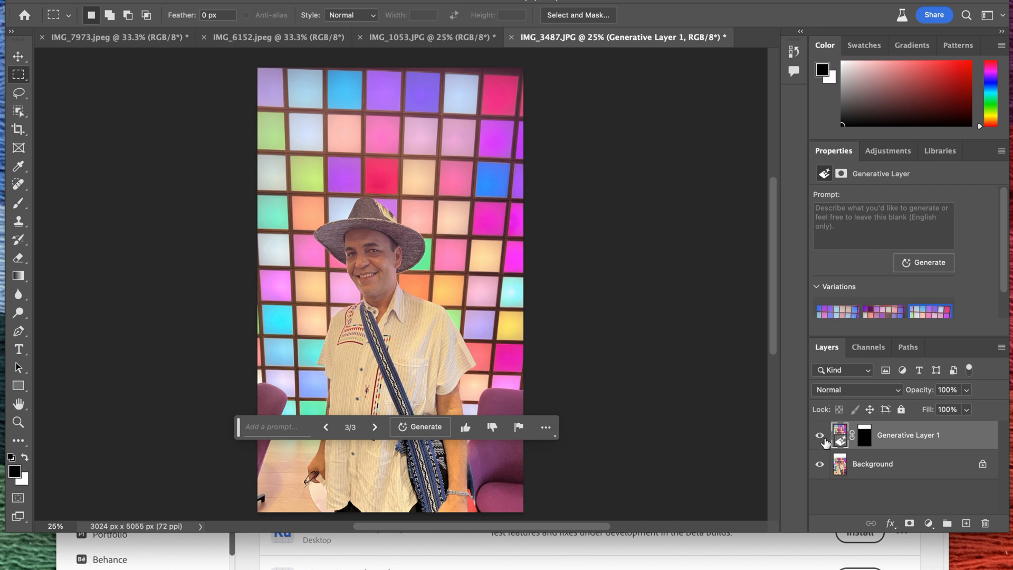
click(819, 435)
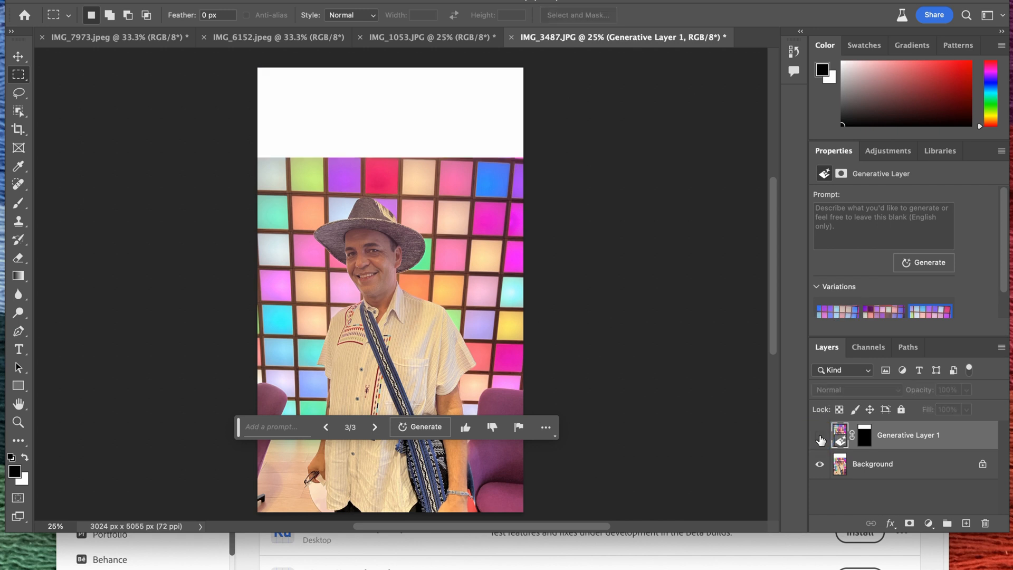
click(820, 435)
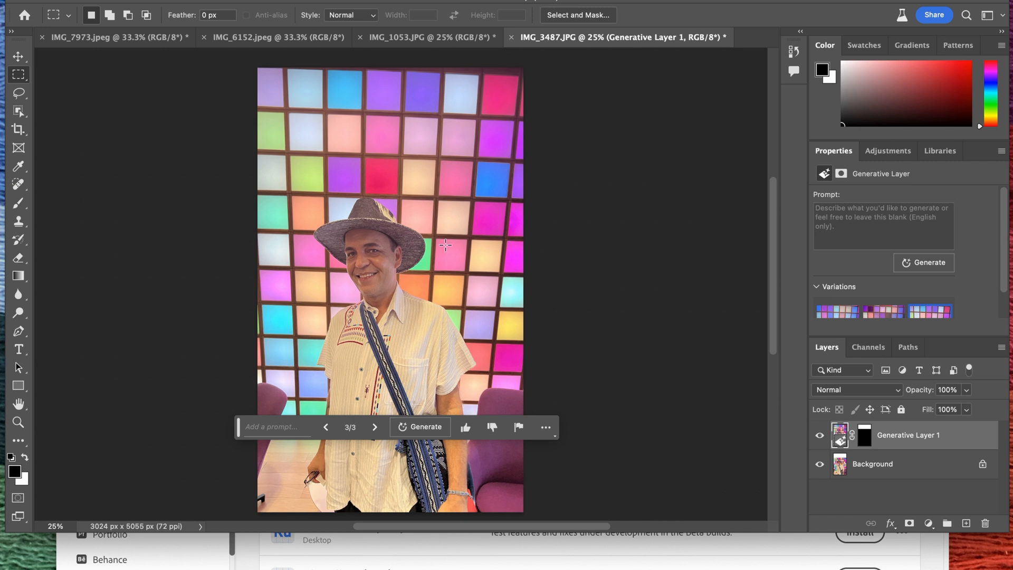
mouse_move(6, 137)
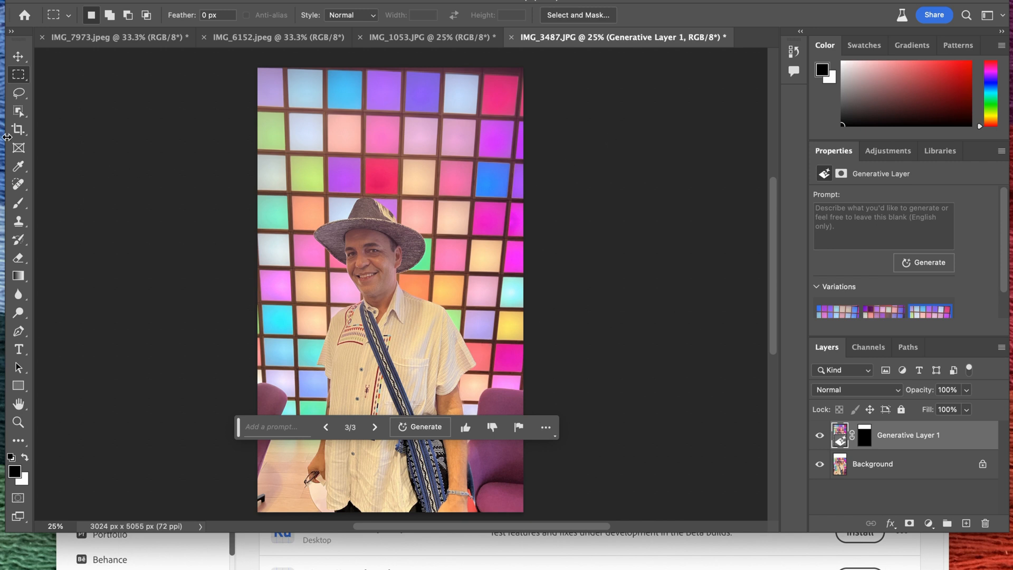
- Crop the canvas wider to the right and Generative Fill the new blank strip
click(19, 129)
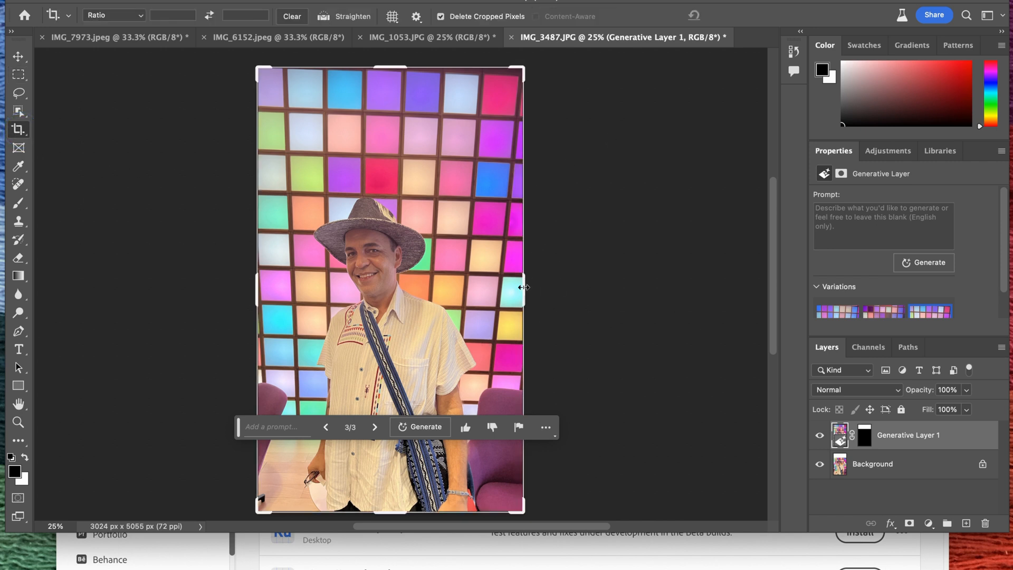
drag(520, 287, 587, 278)
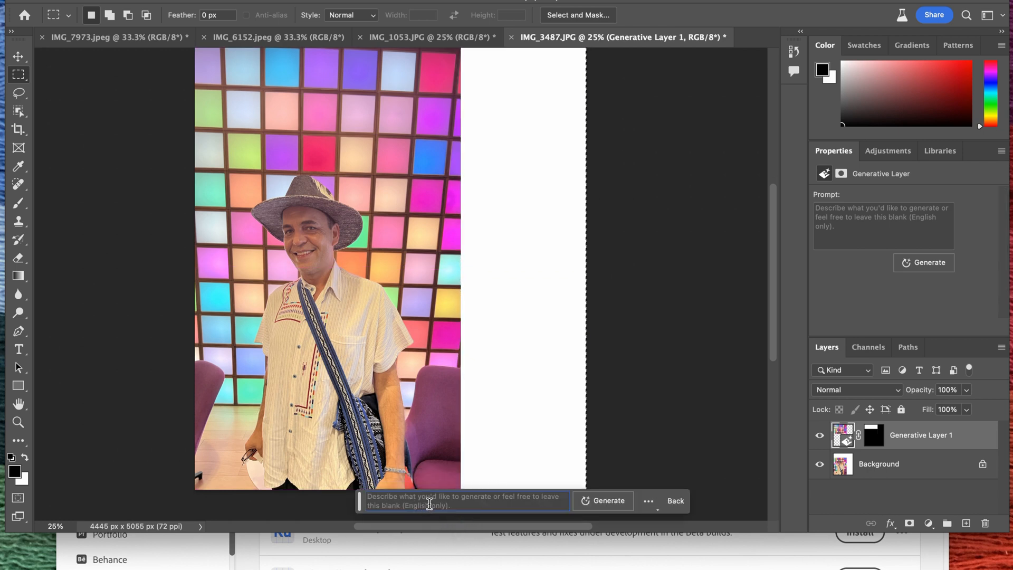
click(607, 501)
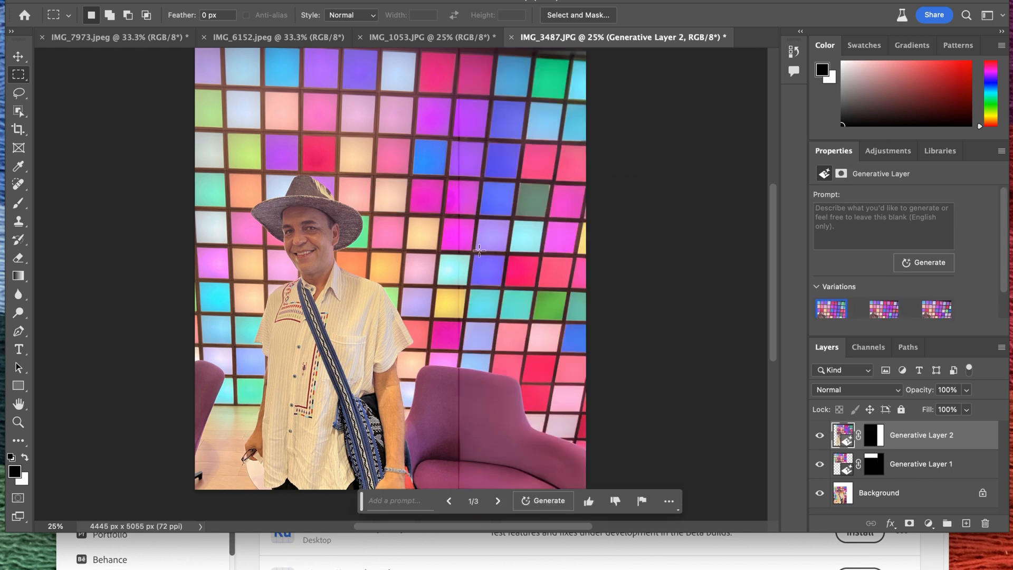
- Browse the right-strip variations, then hide Generative Layer 2 to reveal the blank strip
click(497, 501)
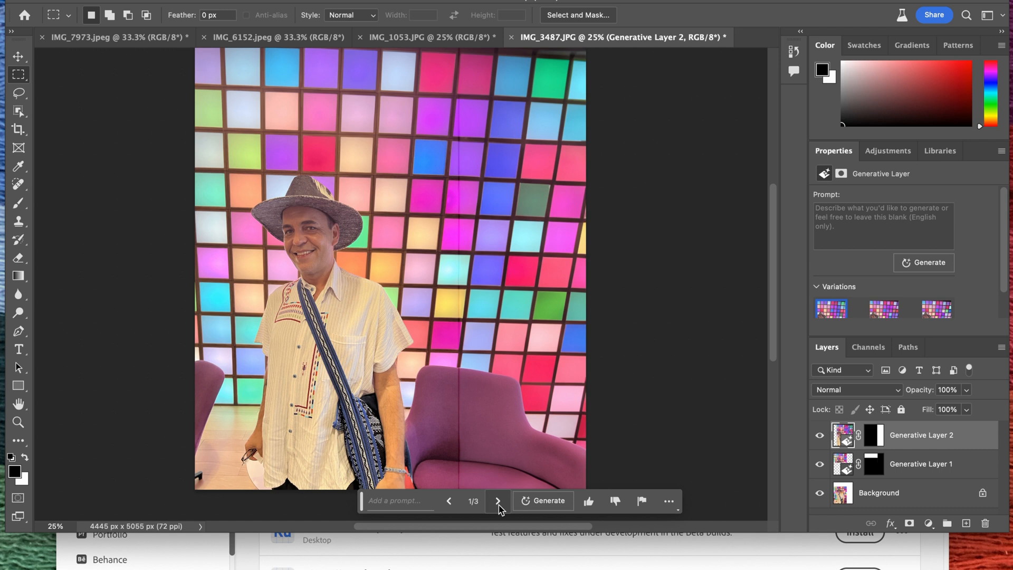
click(497, 501)
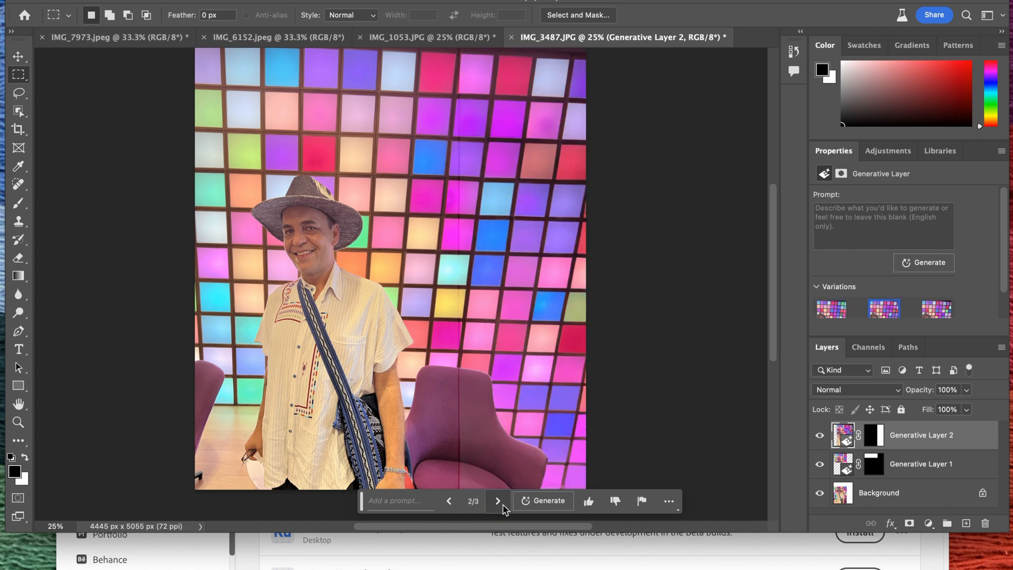
click(496, 500)
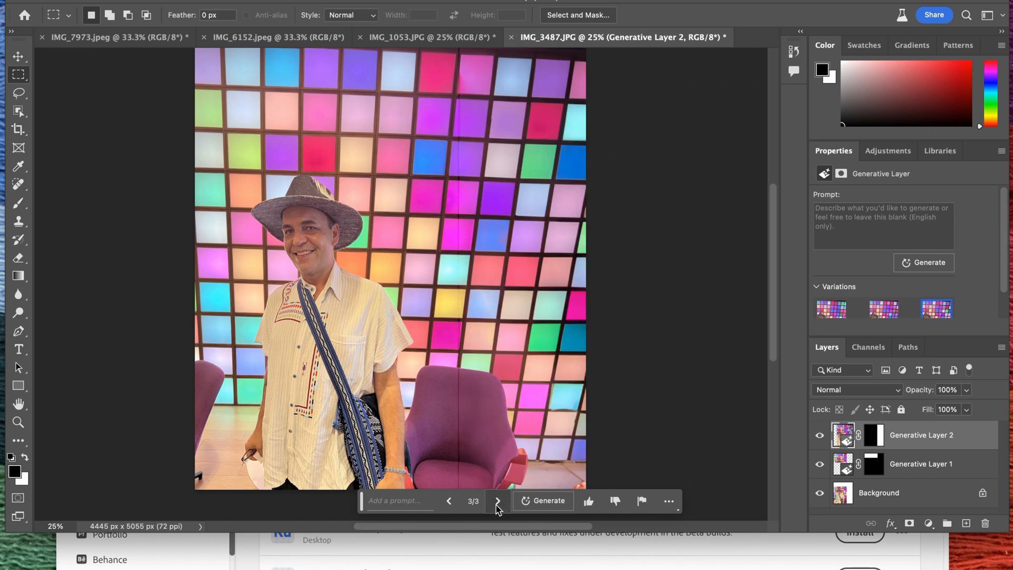
click(449, 501)
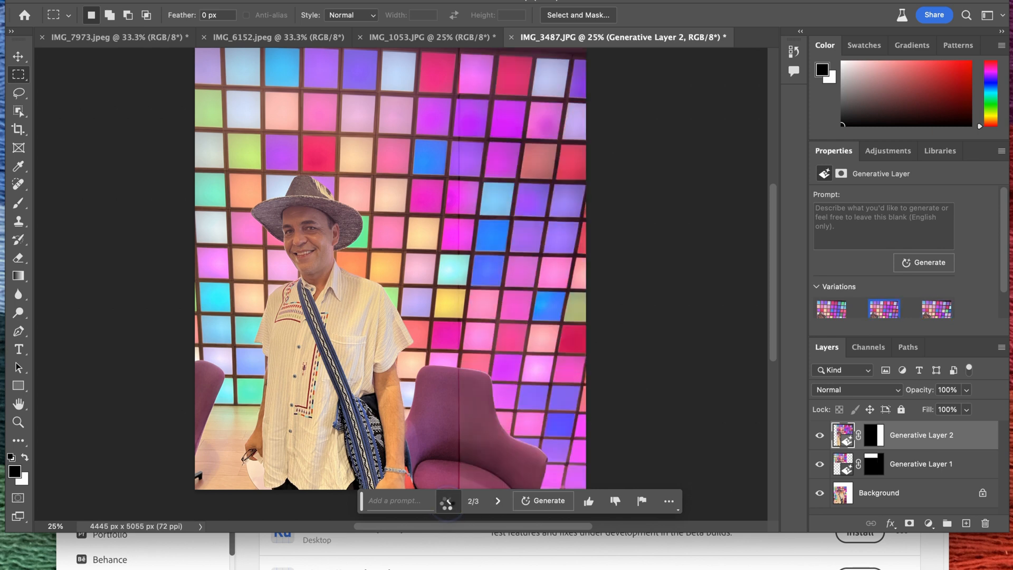
click(447, 501)
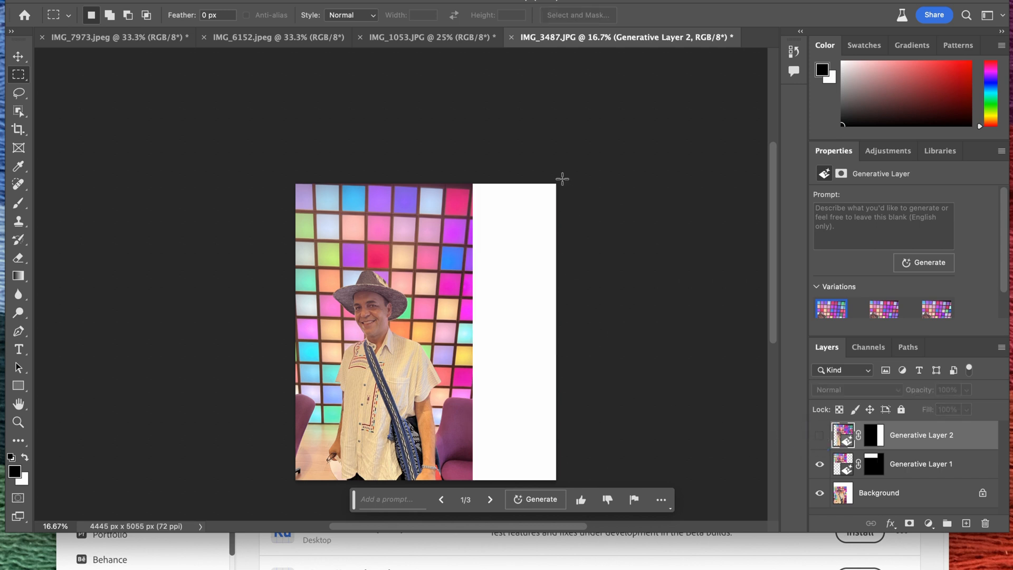
- Select the blank right strip, regenerate it, and show variation 3/3
drag(557, 181, 471, 480)
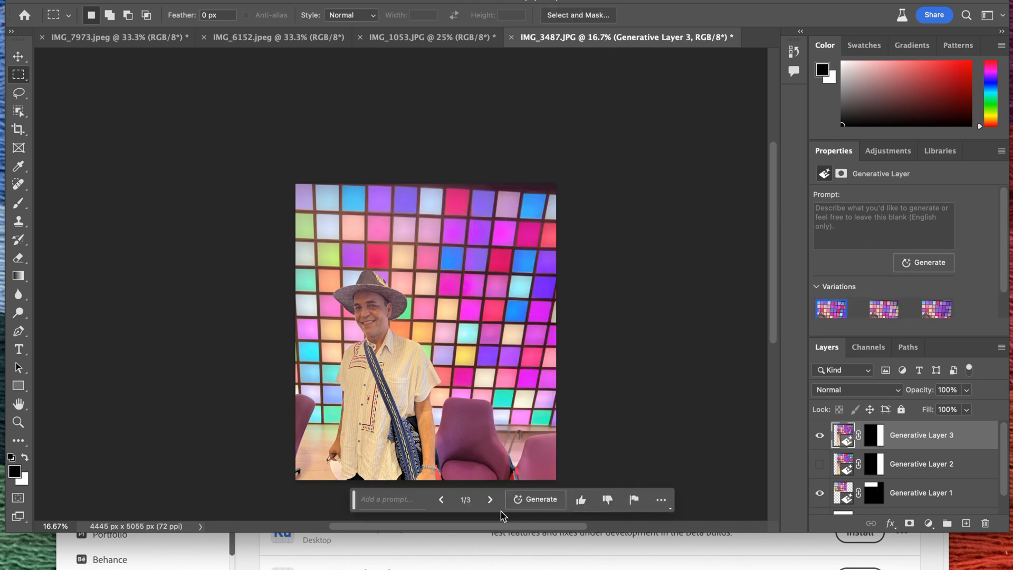
click(490, 499)
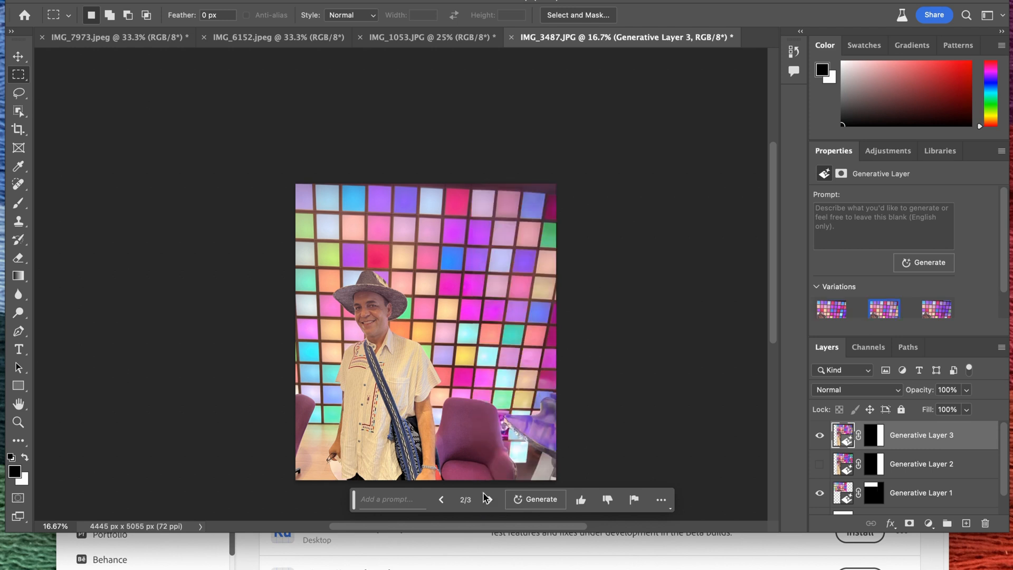
click(489, 499)
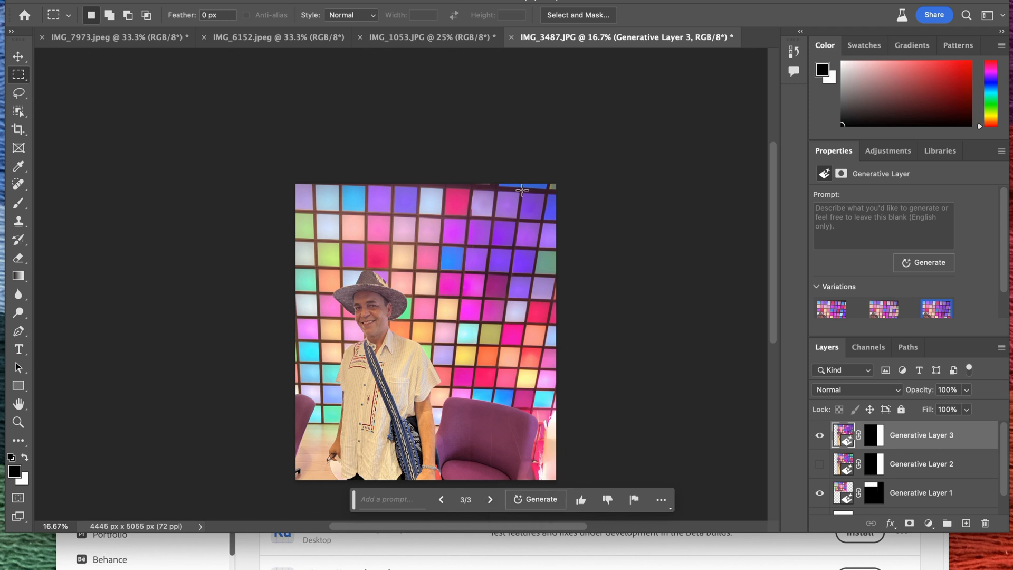
mouse_move(418, 74)
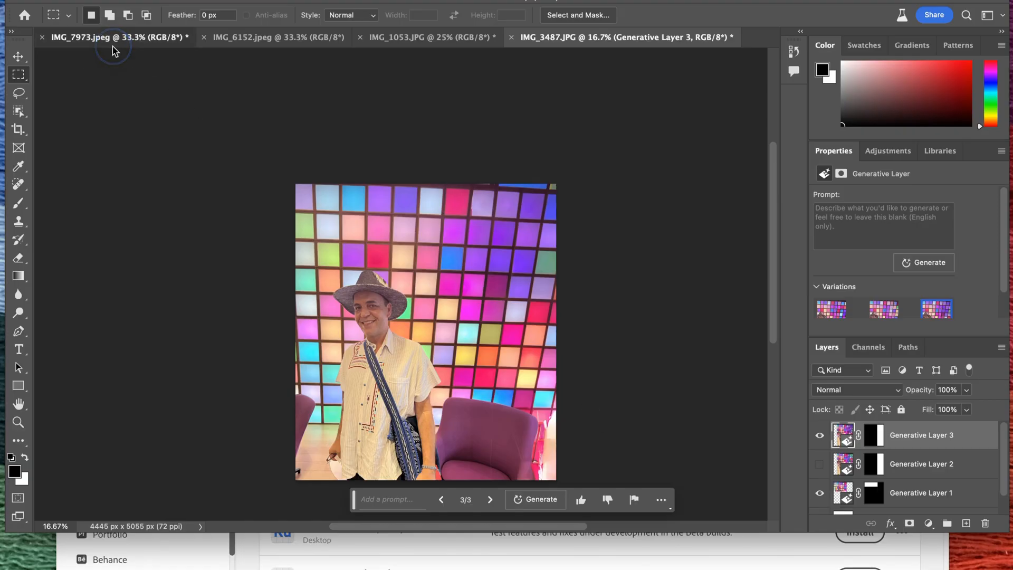
- In IMG_7973, lasso around the ice cream scoop and Generative Fill it
click(113, 37)
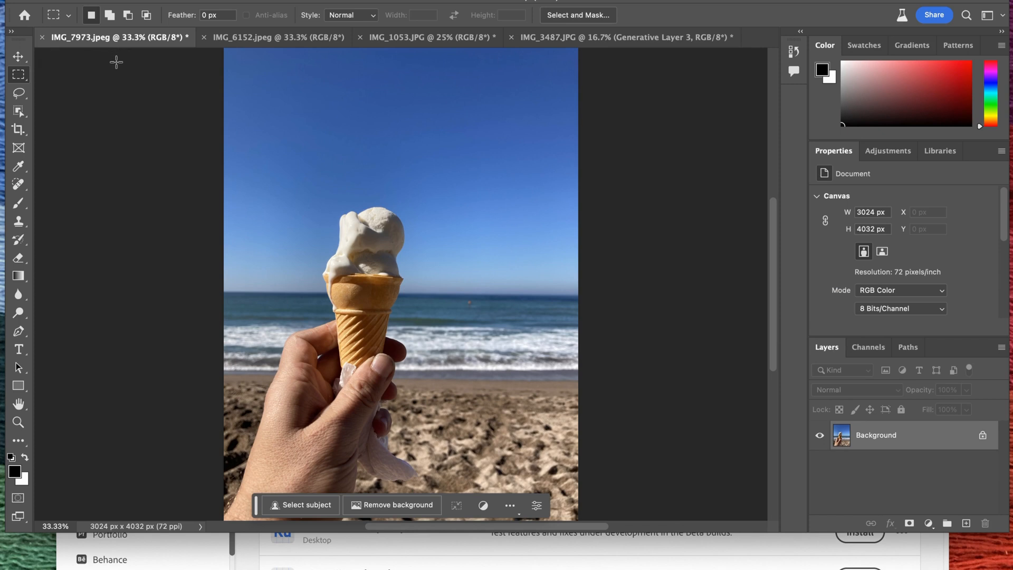
click(19, 92)
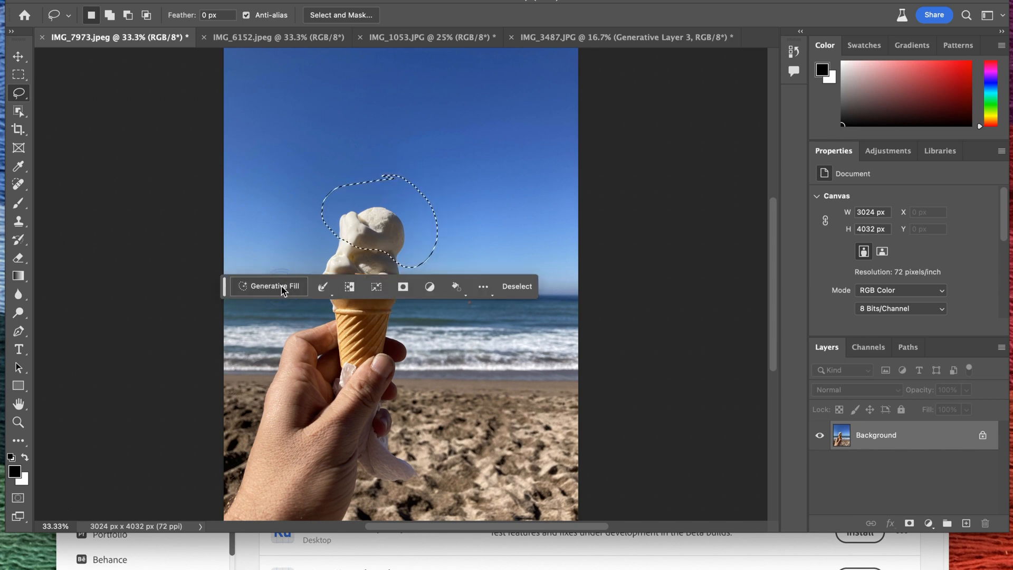
click(275, 286)
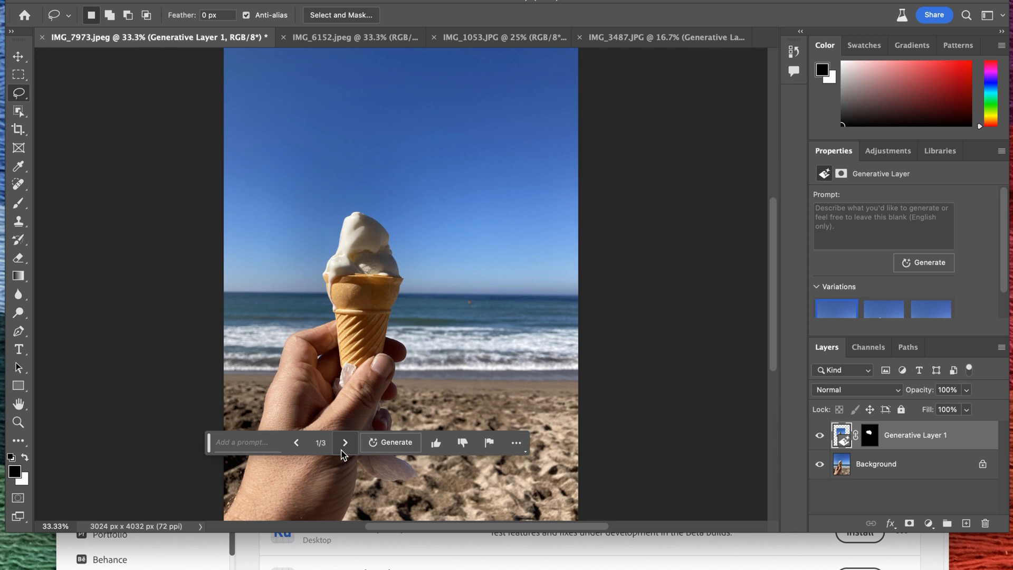
- Step through scoop variations 2/3 and 3/3, then go back one
click(344, 443)
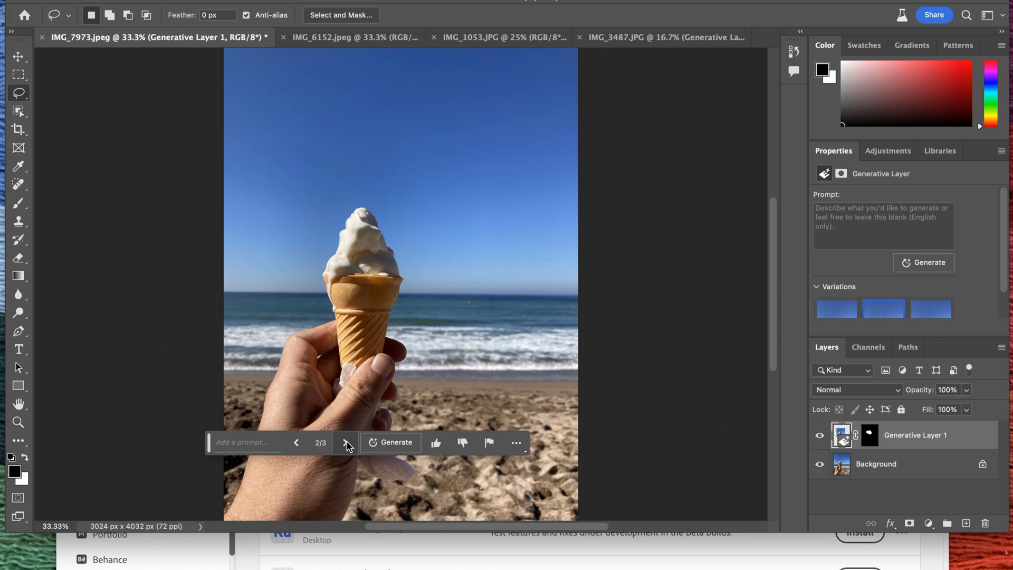
click(345, 442)
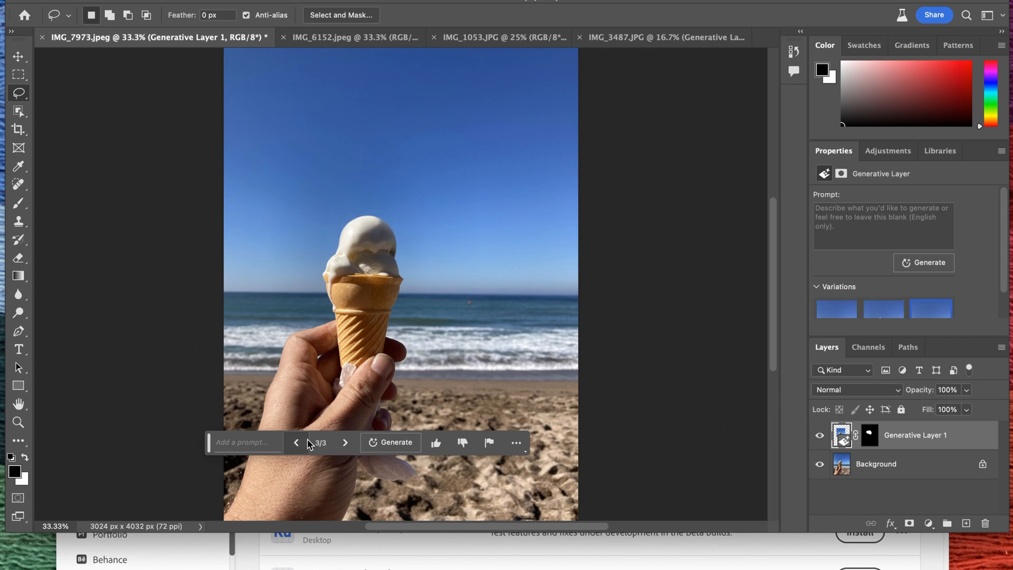
click(294, 442)
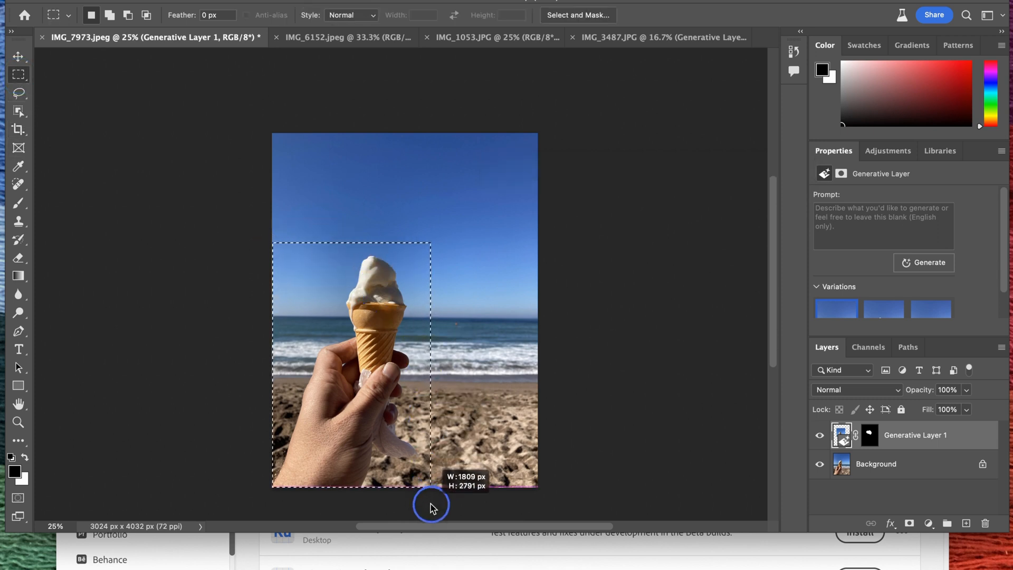
- Generative Fill the hand and cone area with a blank prompt, leaving empty beach
click(431, 506)
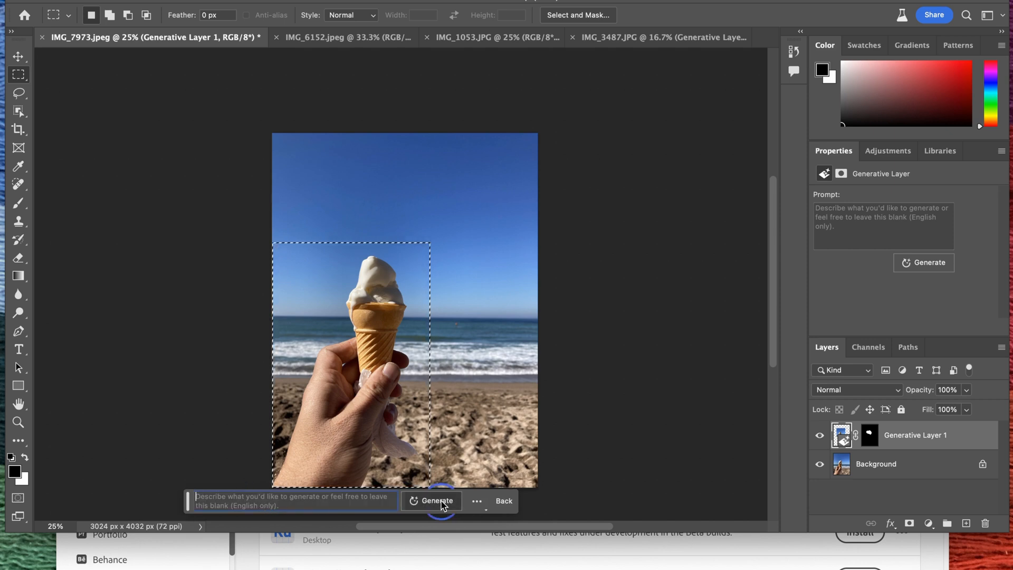
click(437, 501)
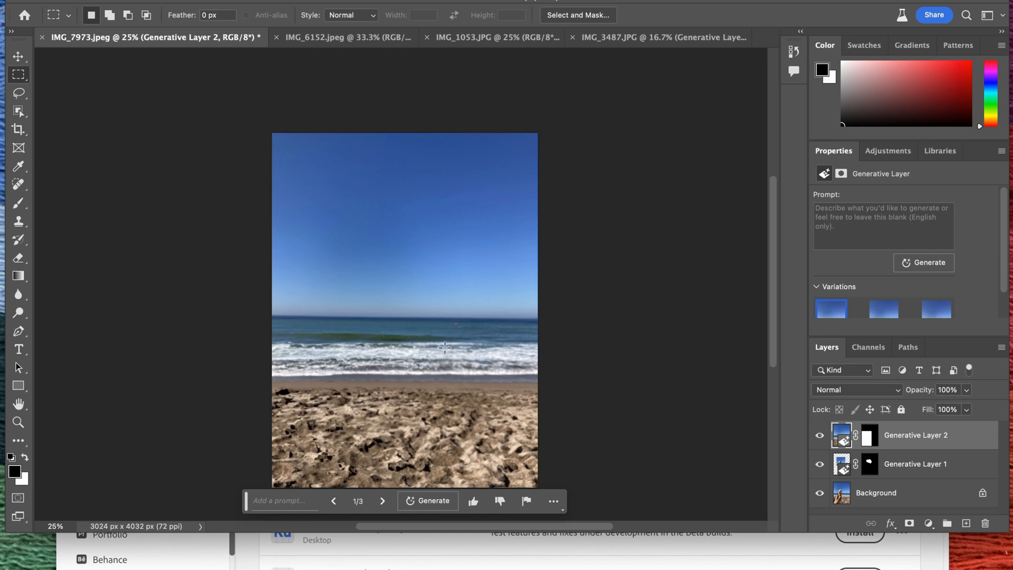
mouse_move(466, 471)
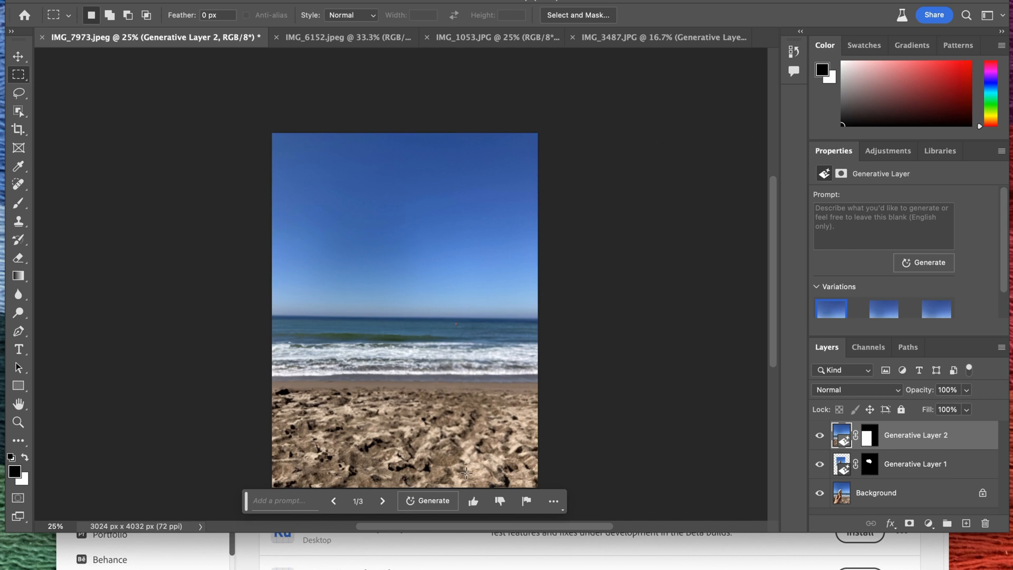
mouse_move(567, 284)
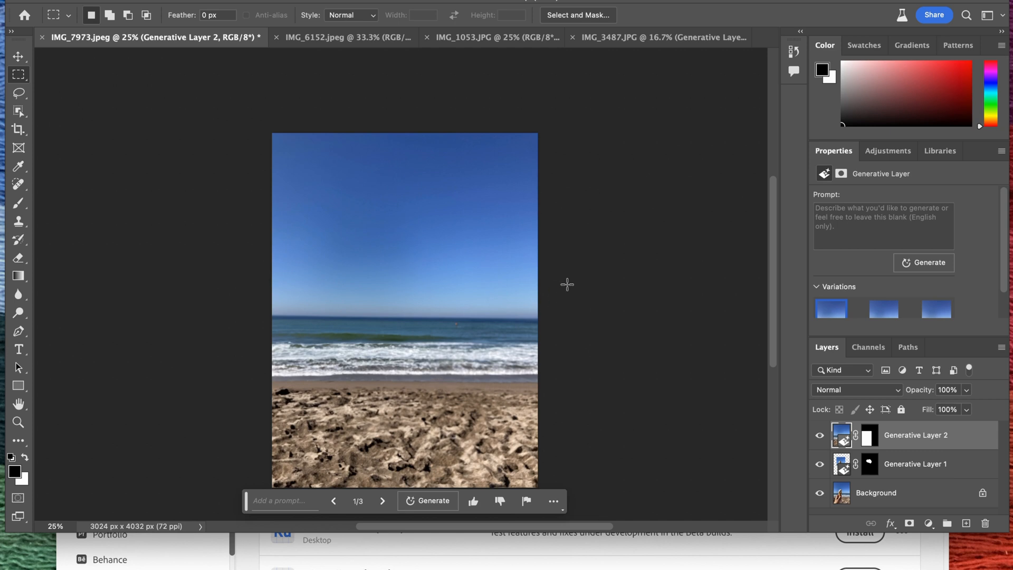
mouse_move(981, 295)
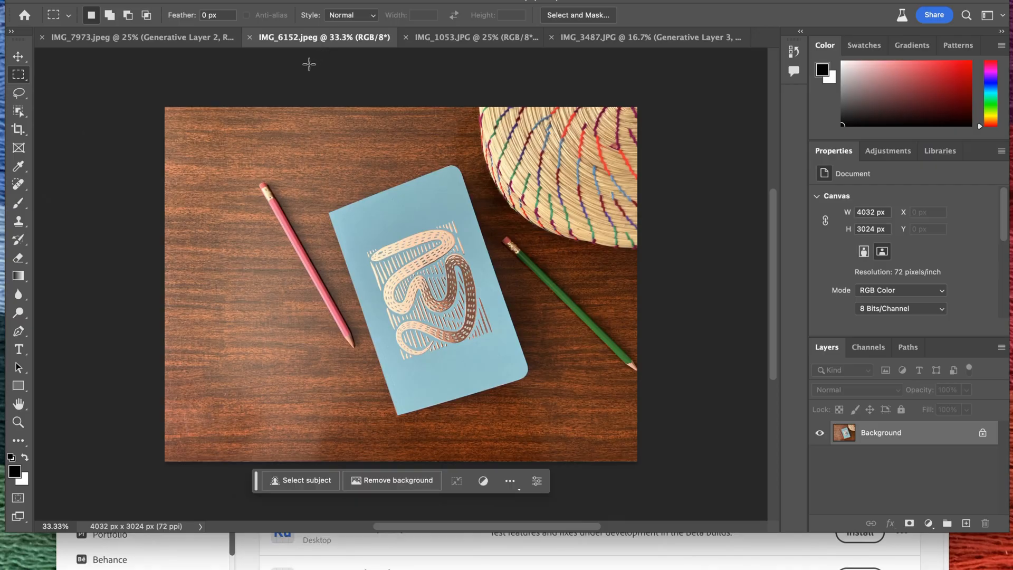
mouse_move(149, 253)
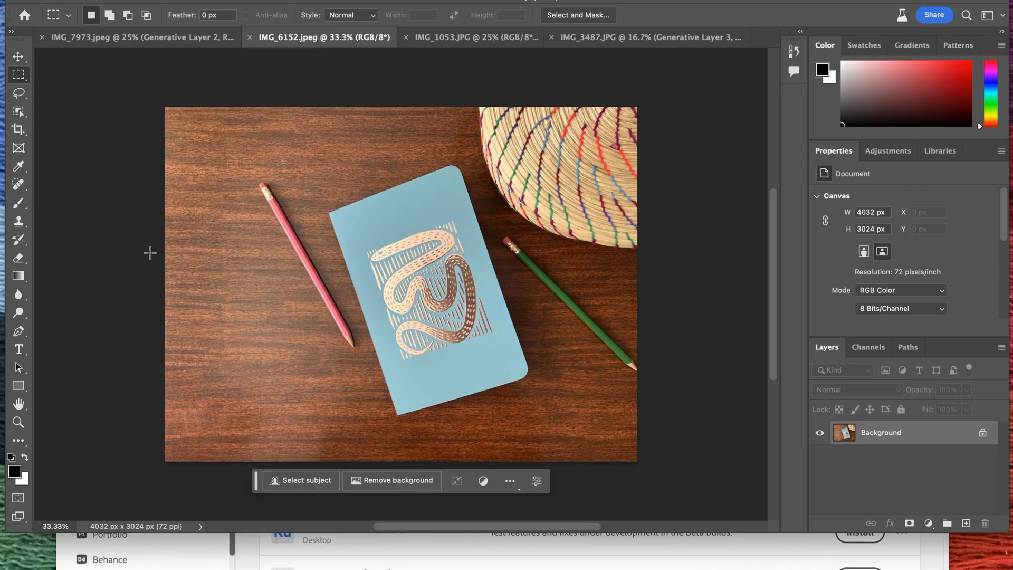
mouse_move(221, 429)
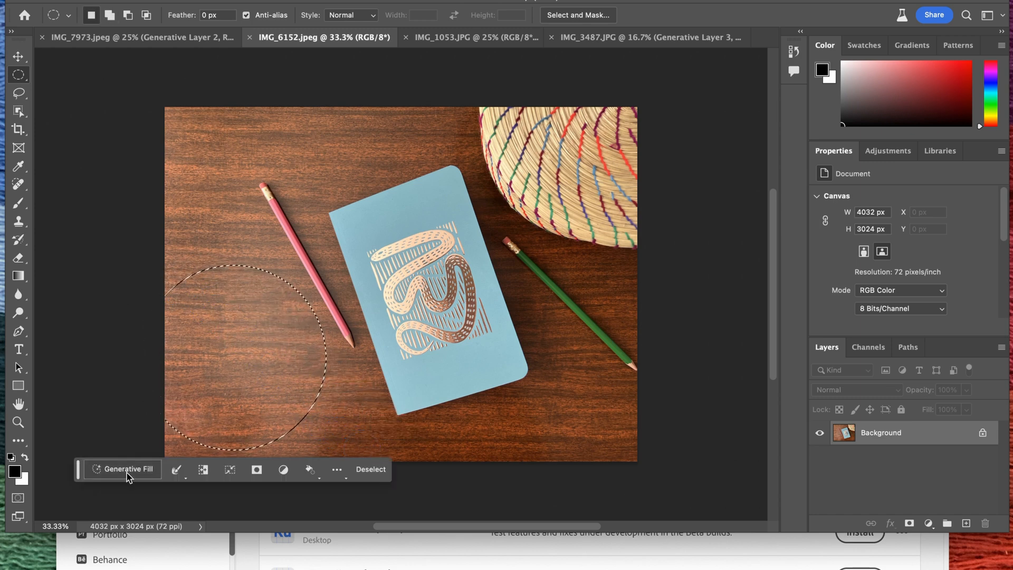
- Open Generative Fill on the circular table patch and type the prompt 'coffee overhead'
click(122, 468)
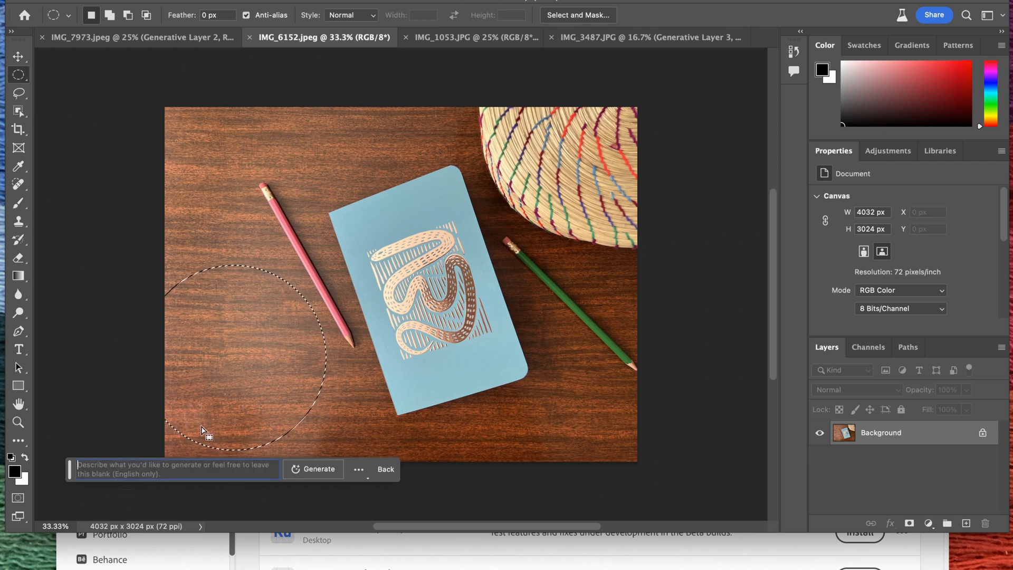
text(coffee overhead)
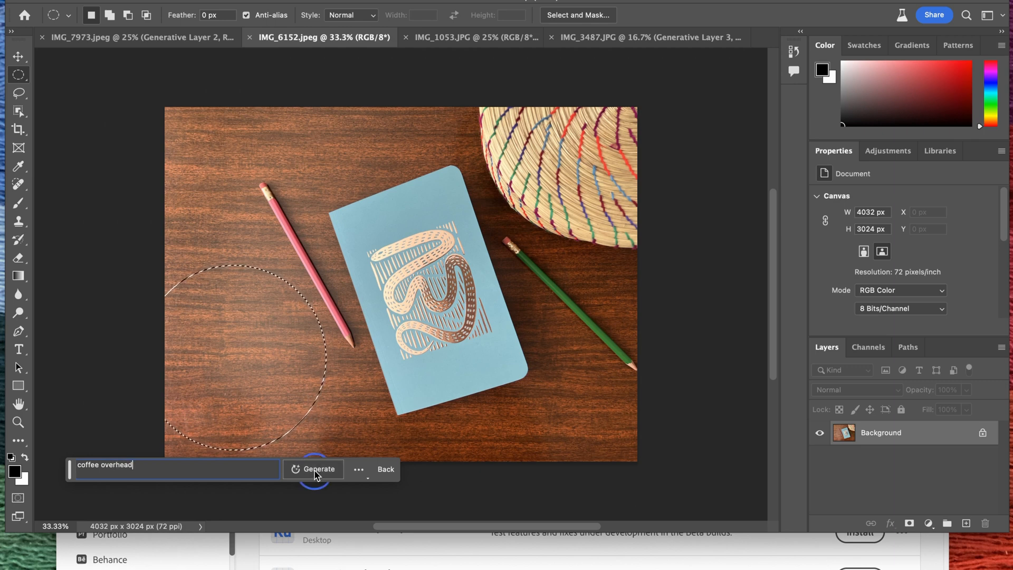
- Generate an overhead black coffee cup beside the notebook and cycle to variation 3/3
click(317, 469)
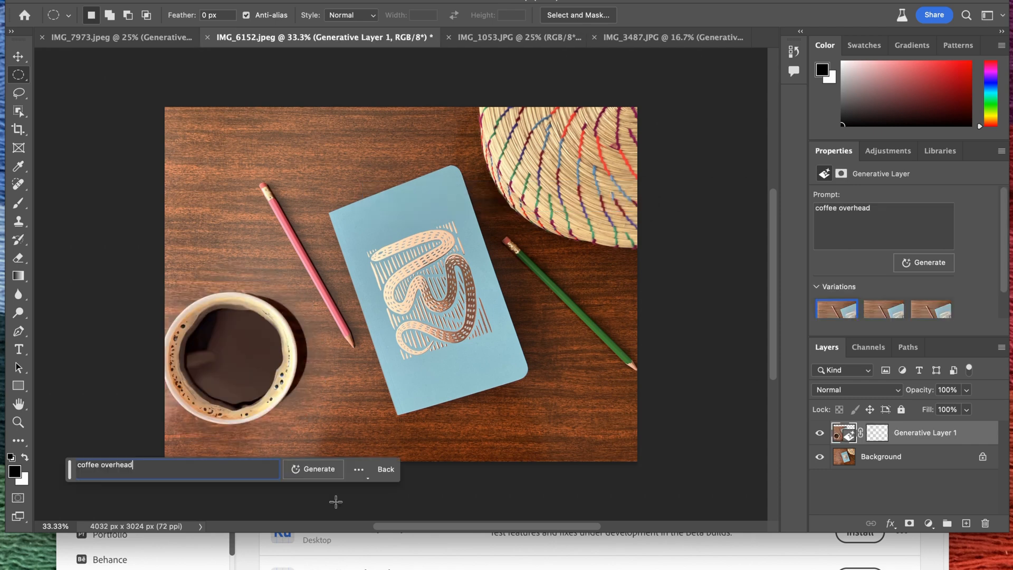
click(319, 469)
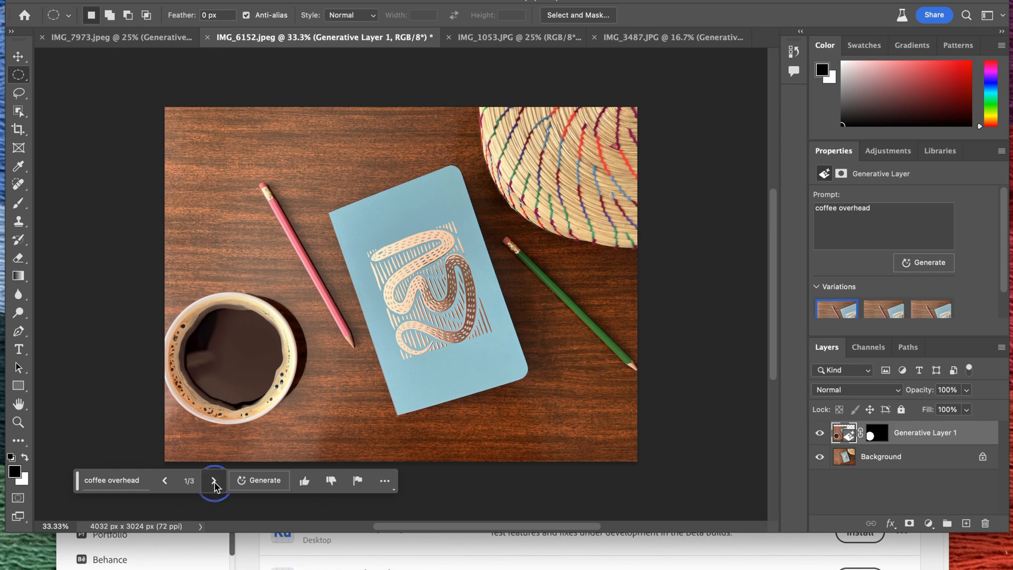
click(214, 480)
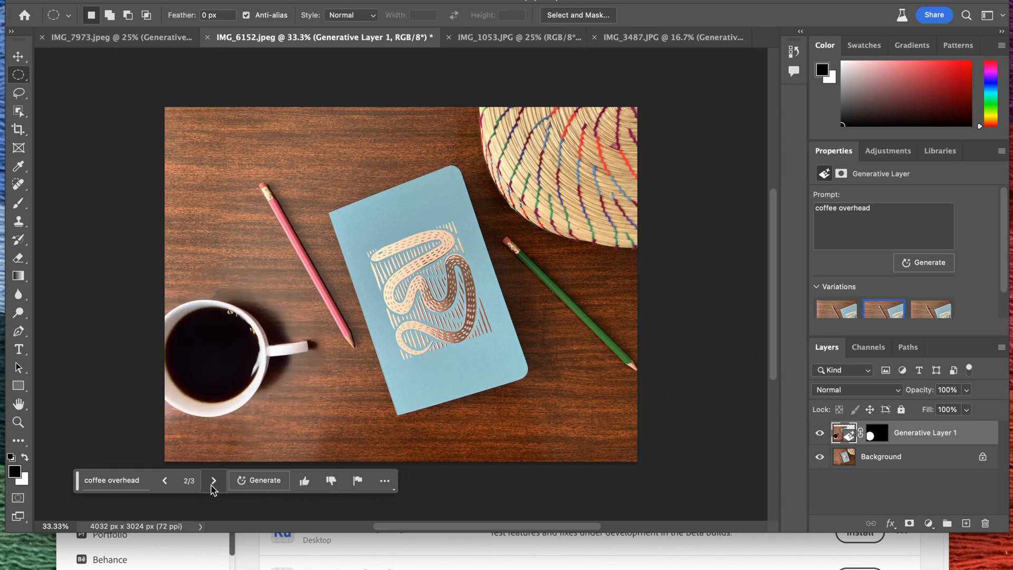
click(213, 480)
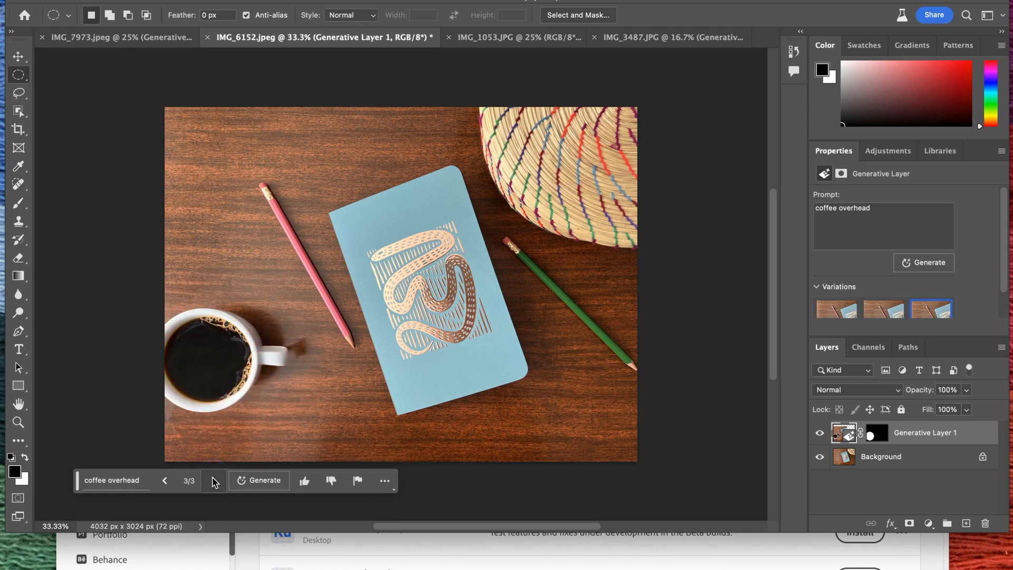
mouse_move(214, 481)
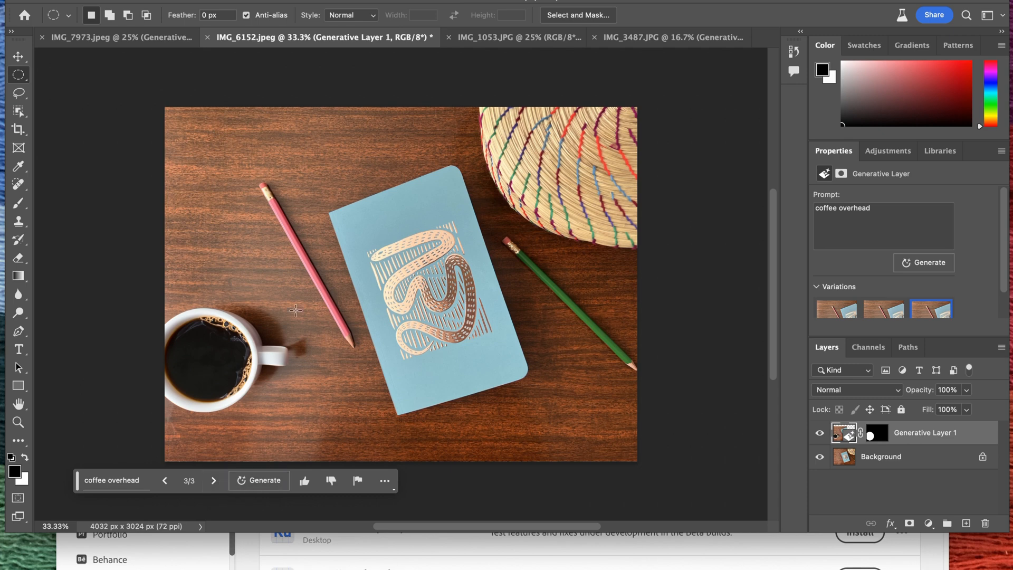
mouse_move(499, 37)
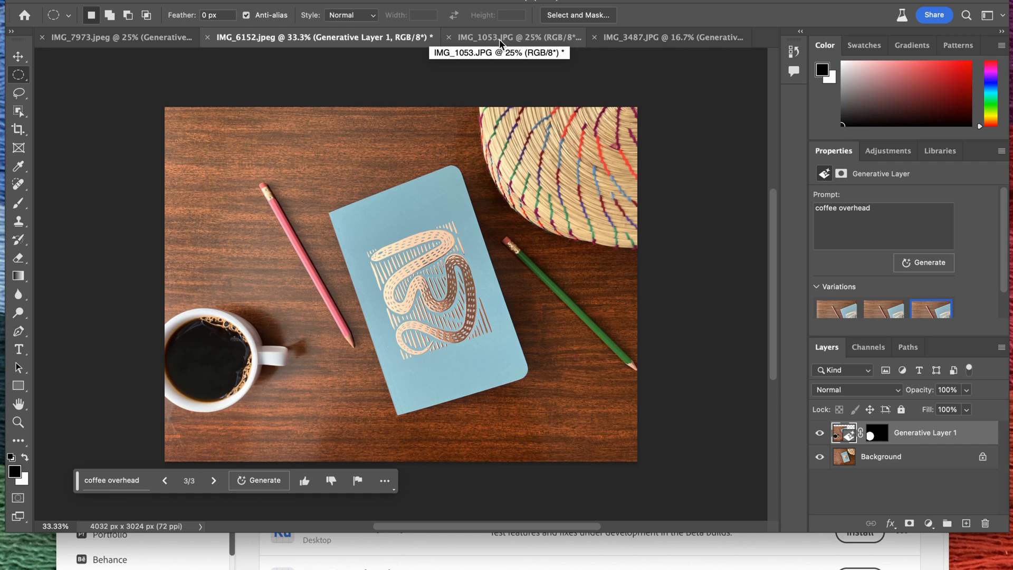
- Switch to the mailbox photo and run a blank-prompt Generative Fill on the top strip
click(497, 37)
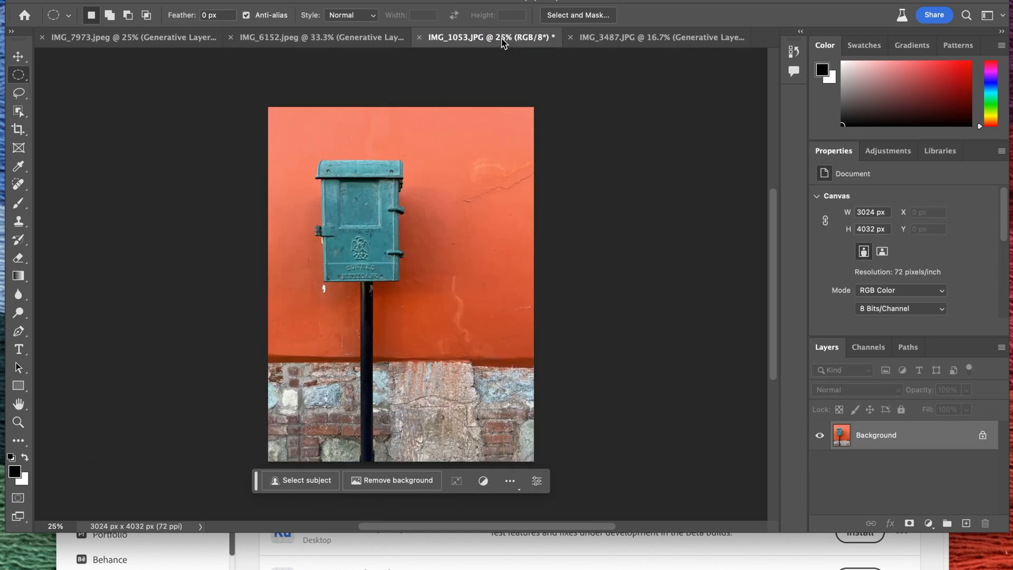
mouse_move(416, 332)
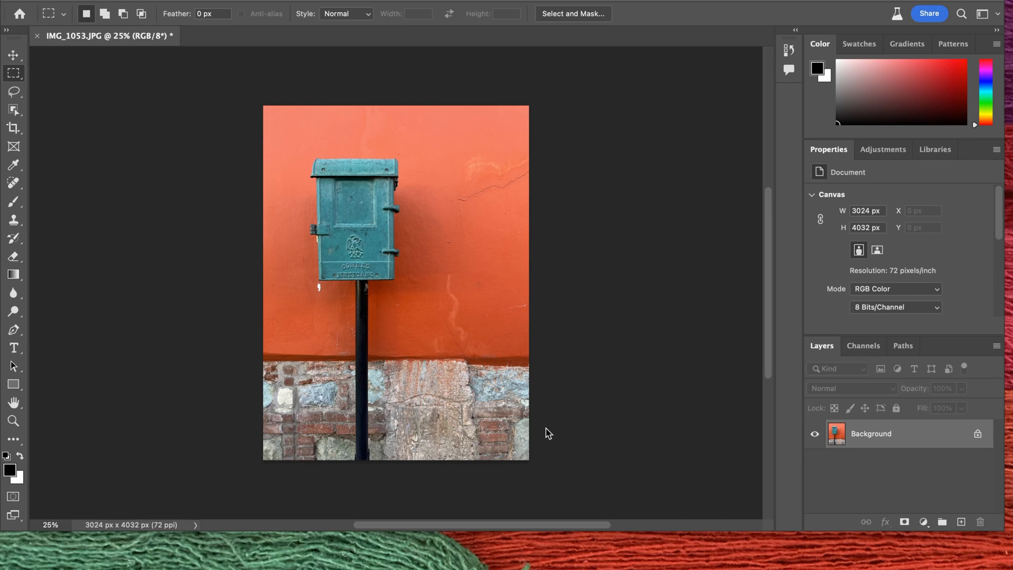
mouse_move(322, 343)
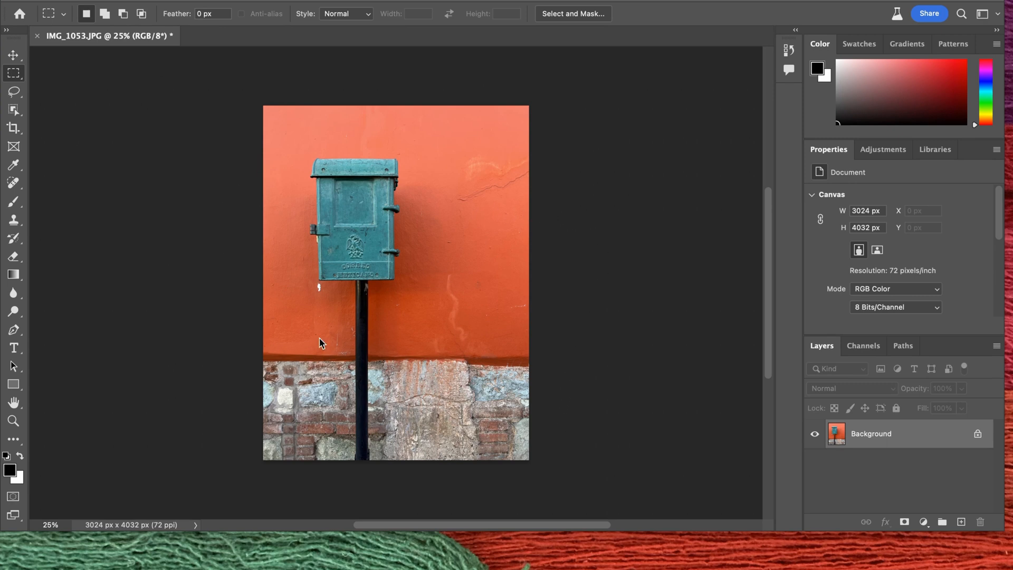
mouse_move(401, 309)
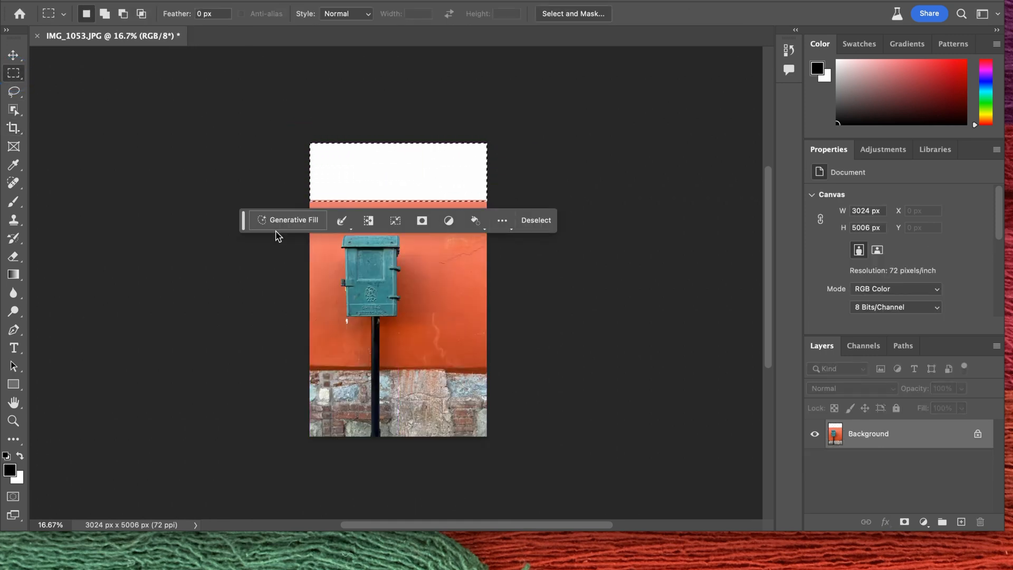
click(288, 219)
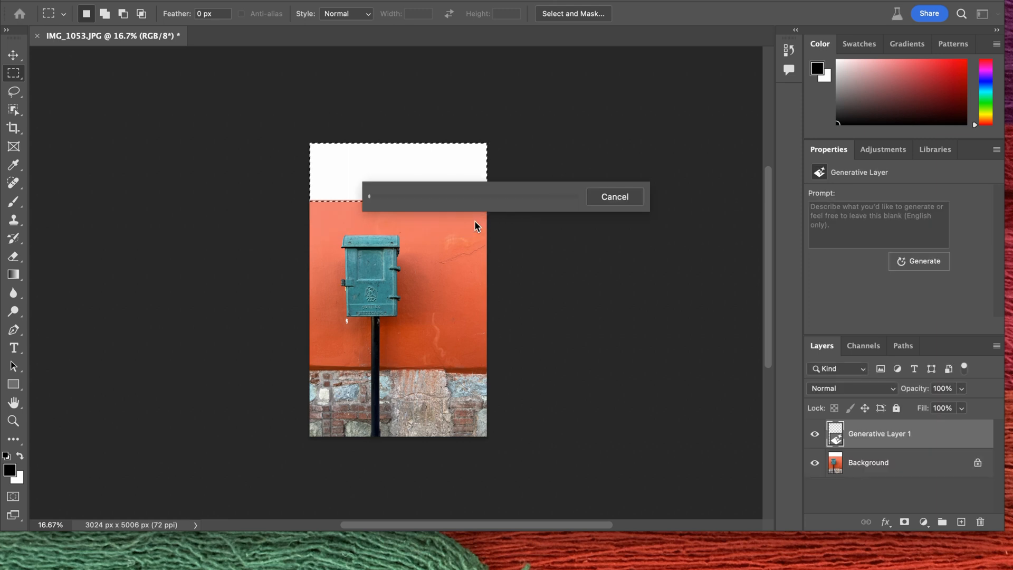
mouse_move(492, 254)
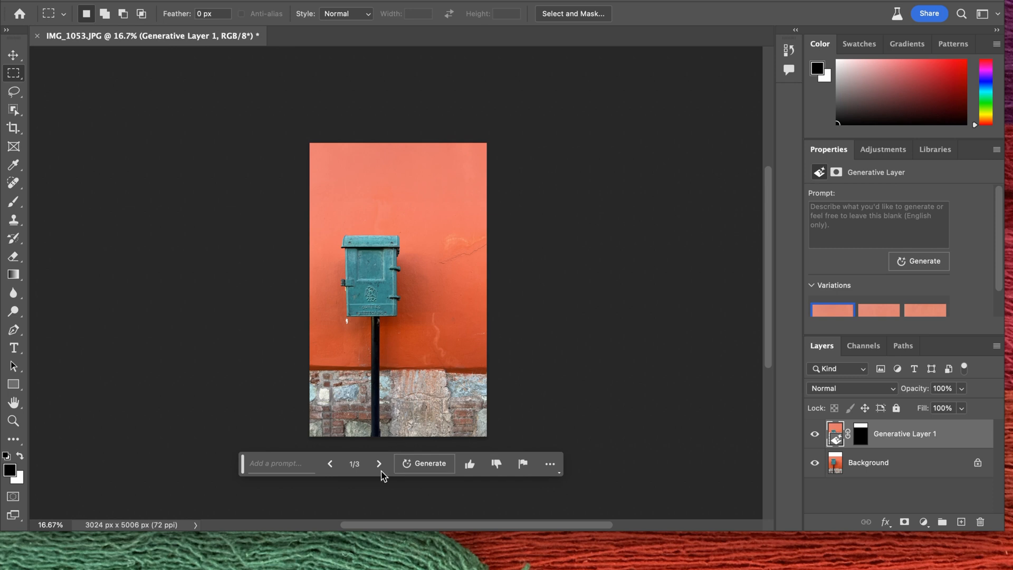
- Keep wall variation 3/3 and crop-extend the canvas rightward into a blank strip
click(379, 463)
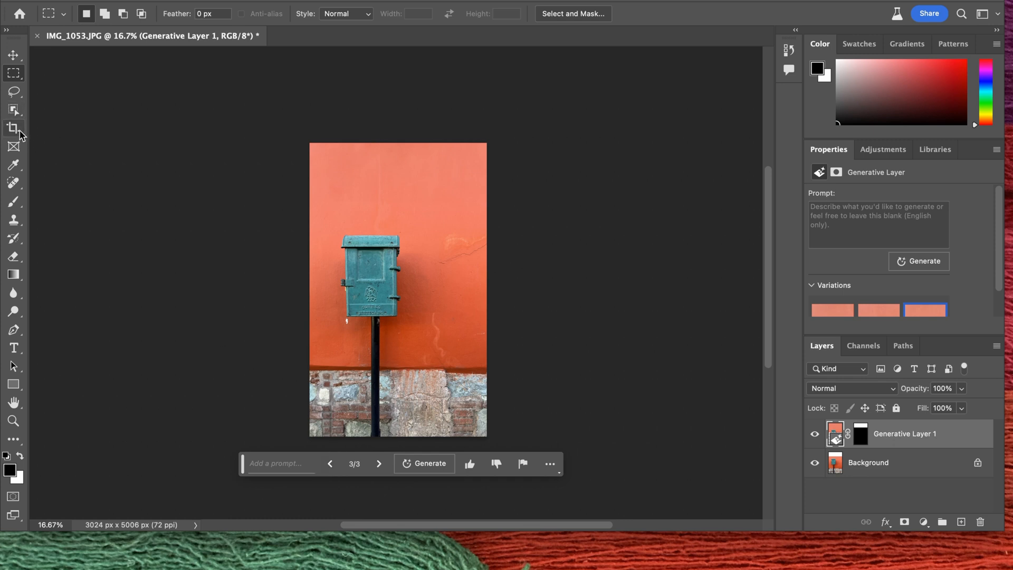
click(13, 128)
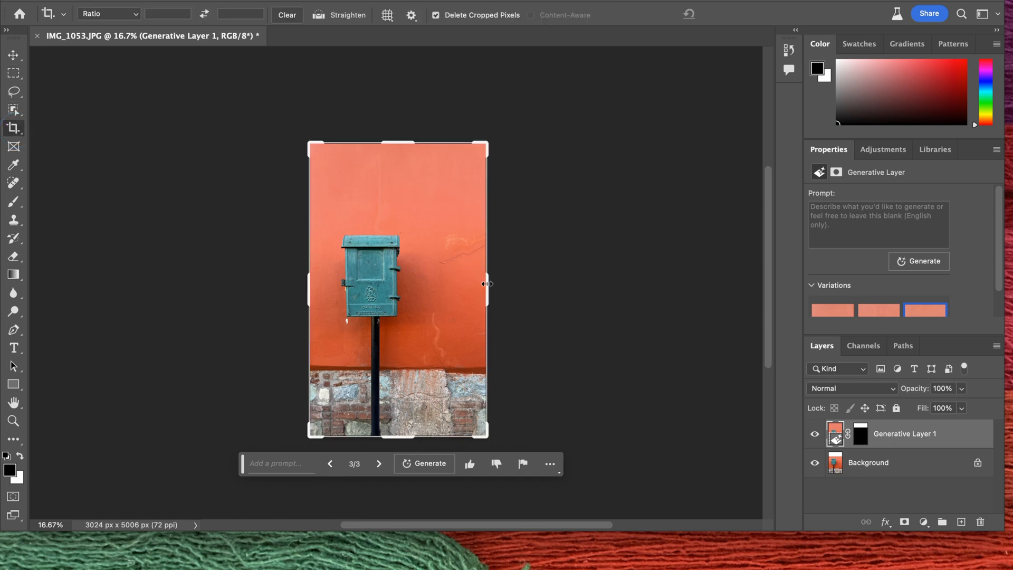
drag(487, 282, 610, 274)
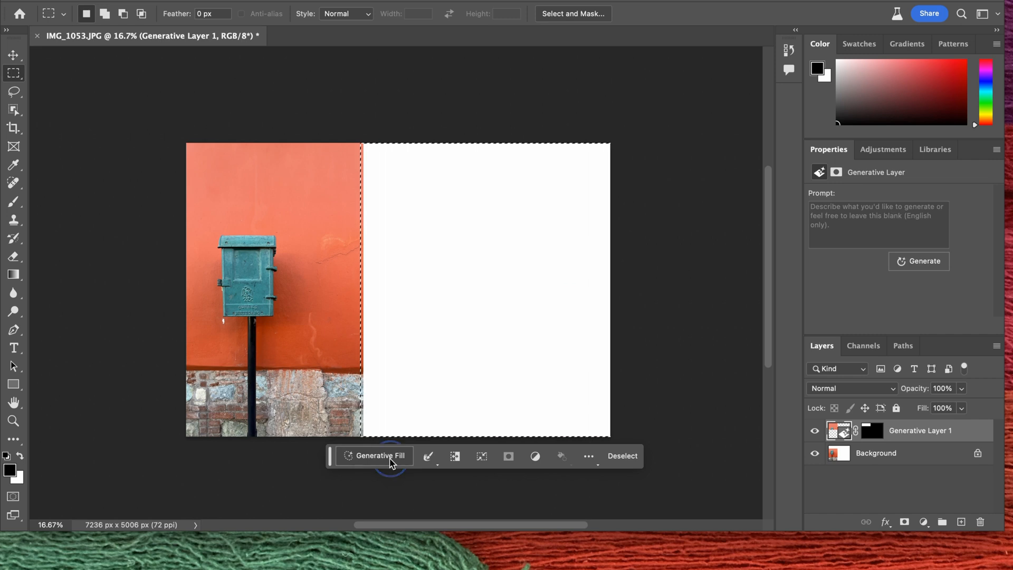
- Fill the right strip with more red wall and stone base, previewing variations
click(374, 455)
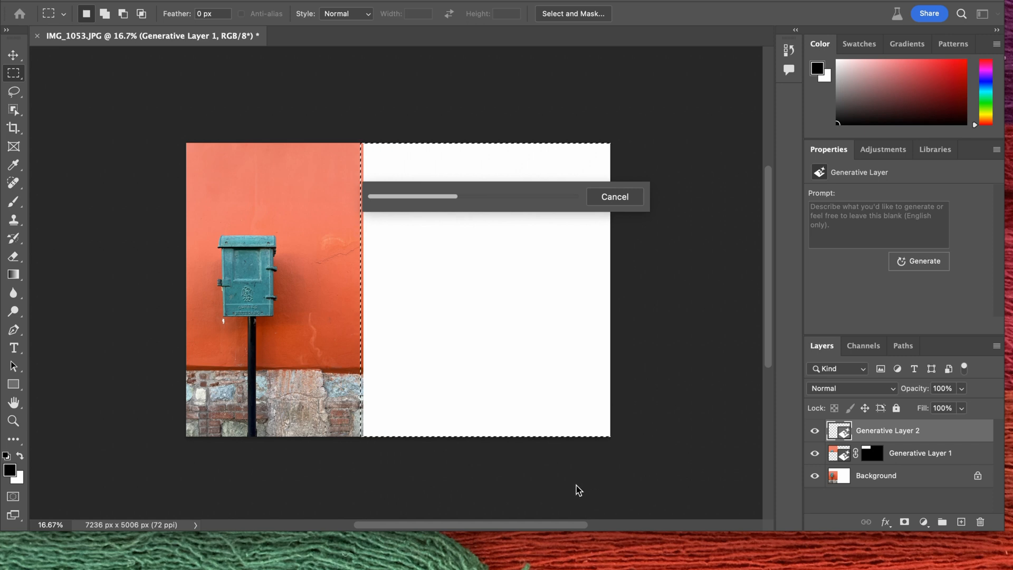
mouse_move(406, 448)
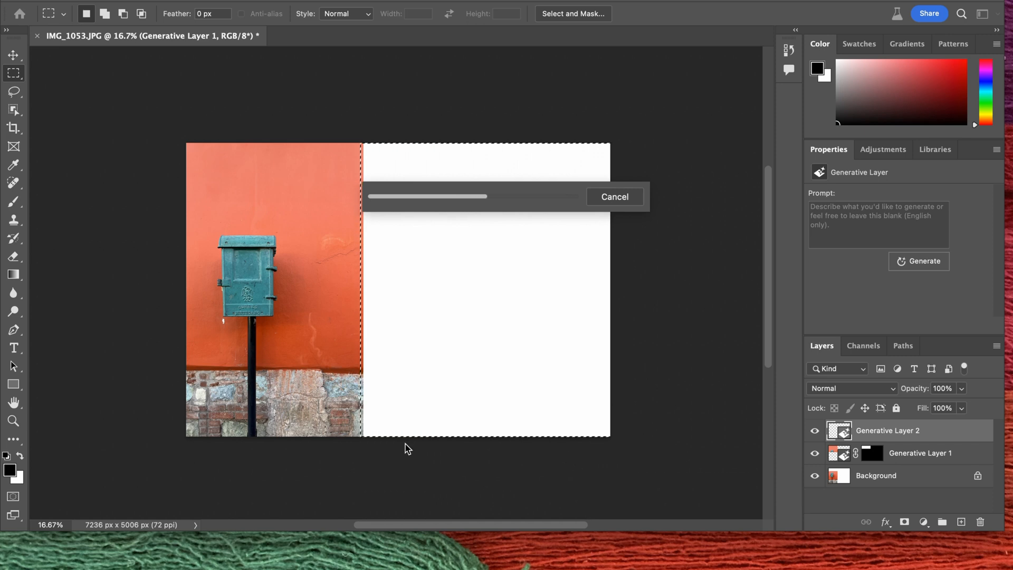
mouse_move(238, 394)
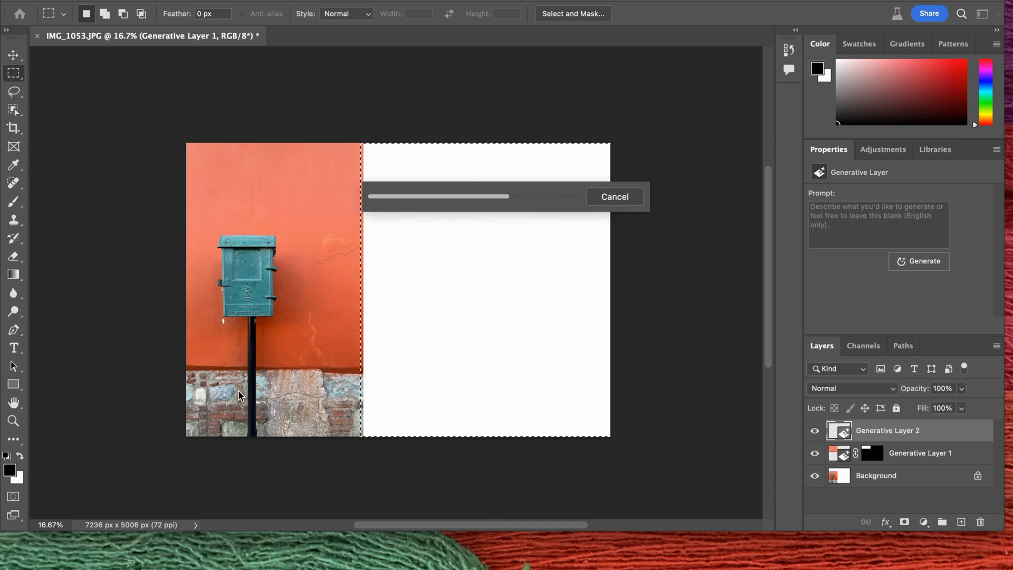
mouse_move(379, 478)
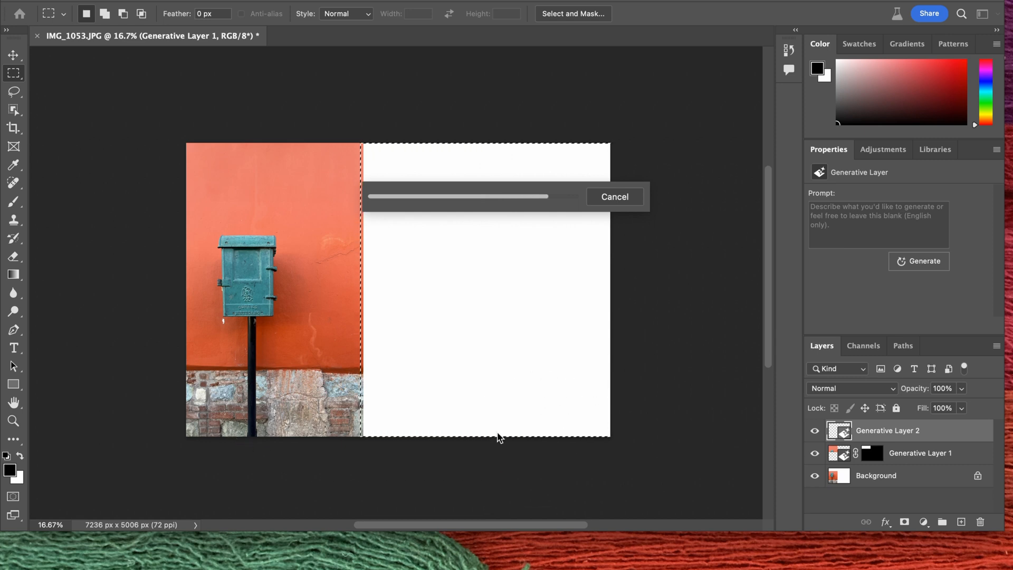
mouse_move(535, 380)
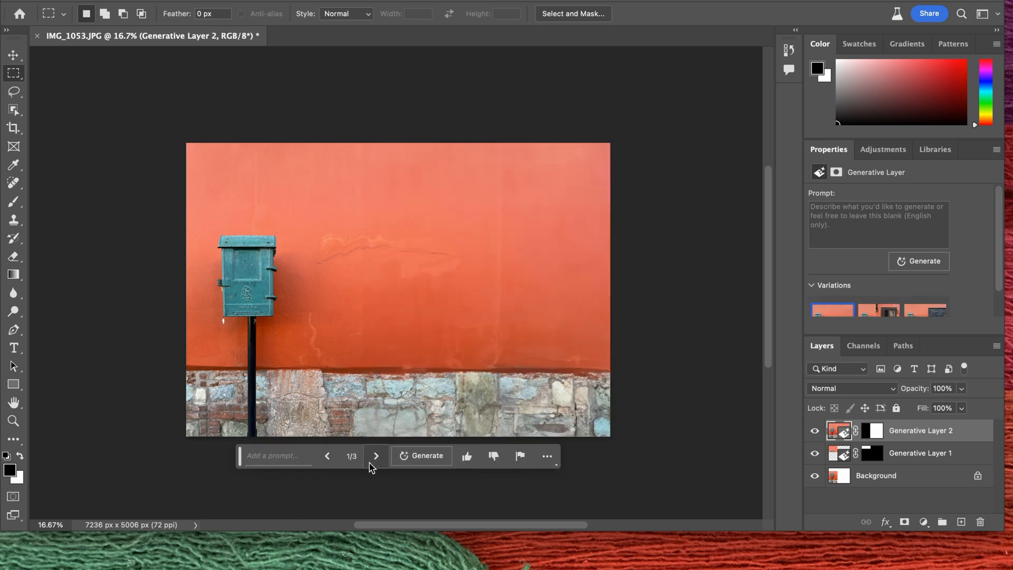
click(376, 455)
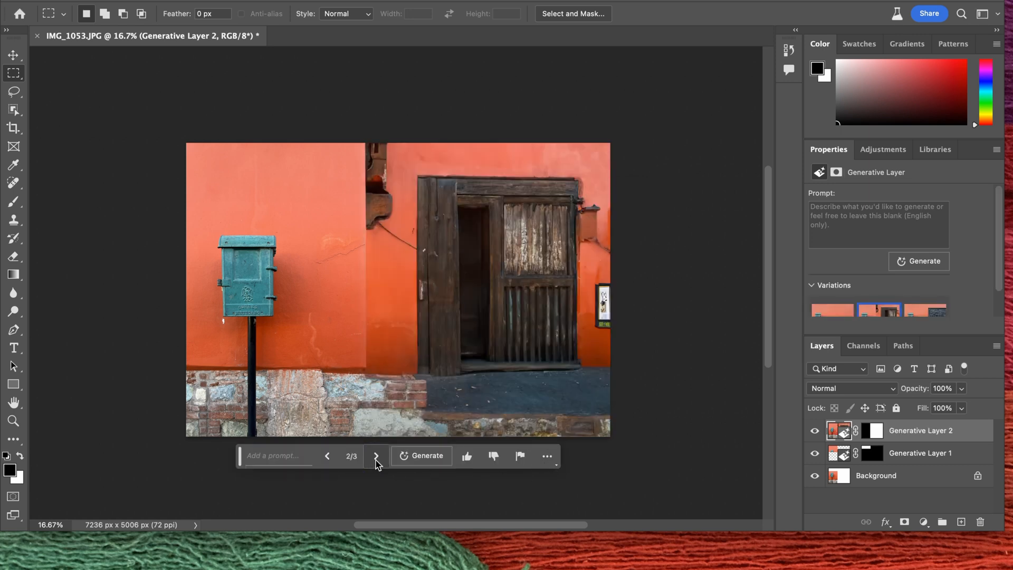
click(377, 456)
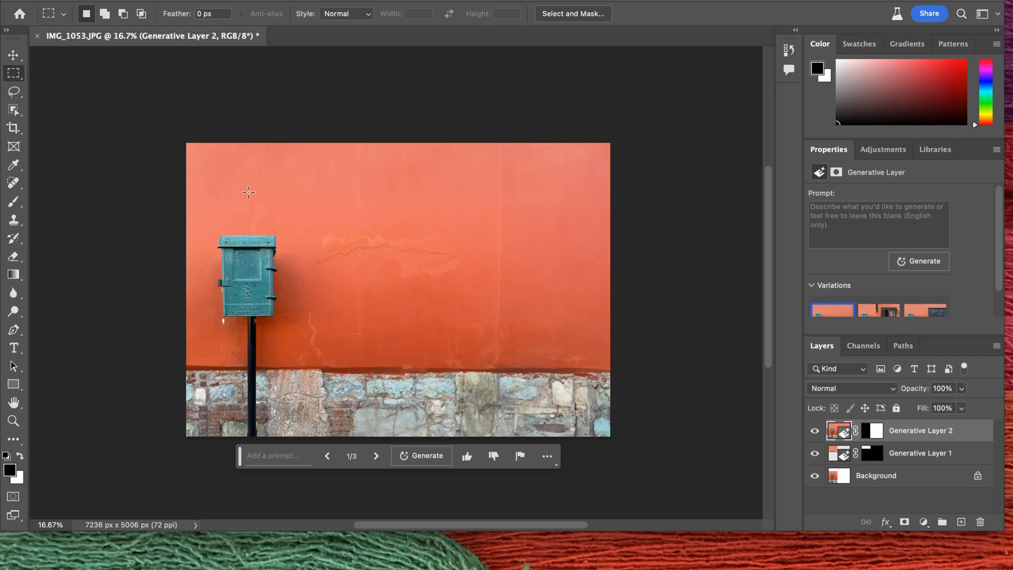
- Select the space above the mailbox and generate a fill with the prompt 'pigeon'
drag(249, 193, 274, 240)
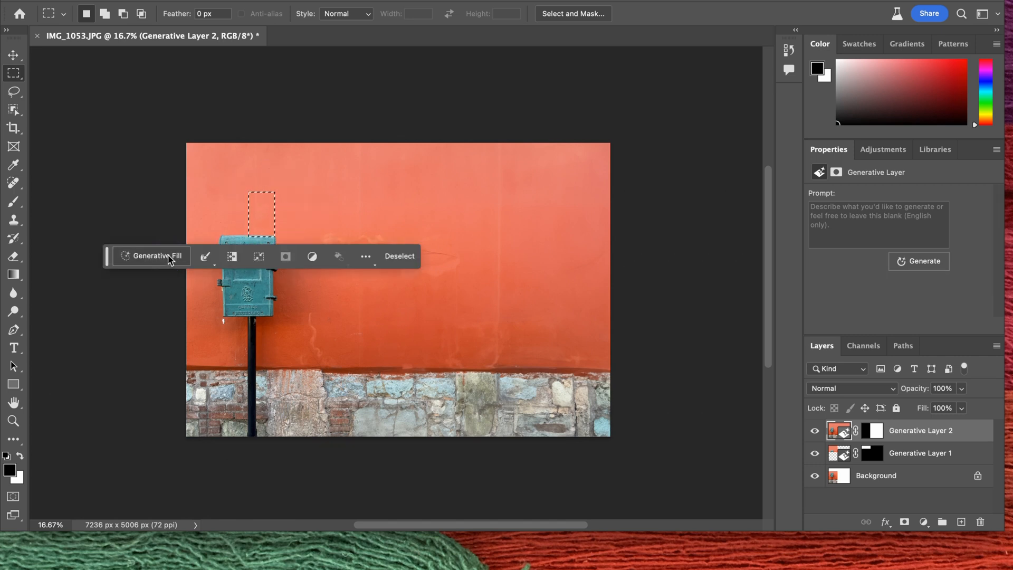
click(158, 256)
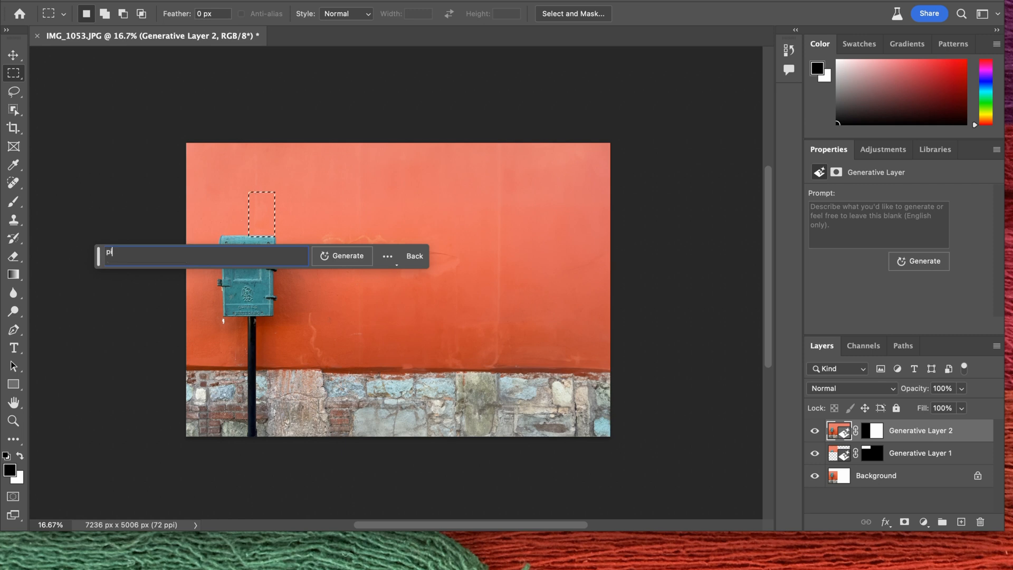
text(igeon)
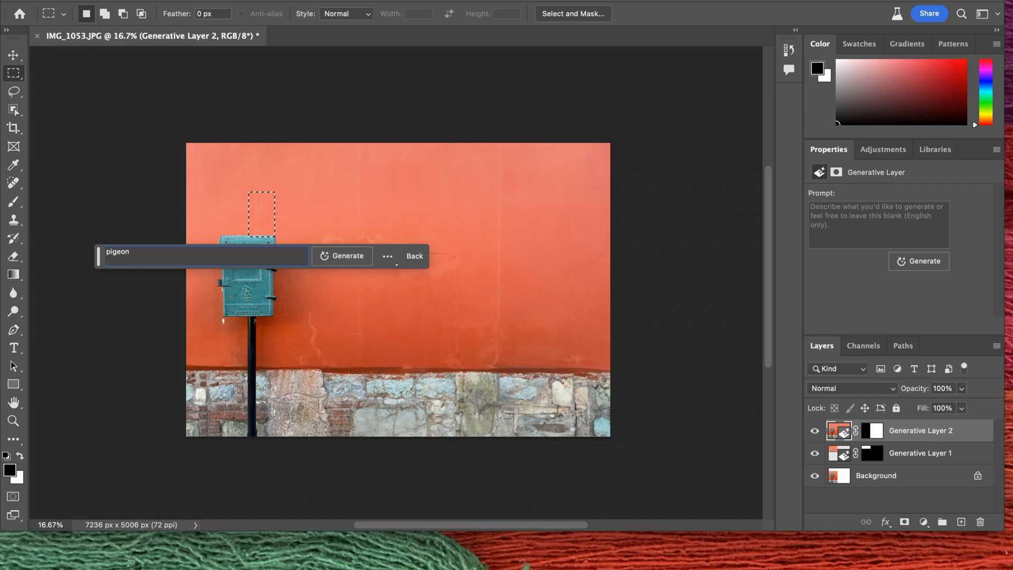
click(342, 256)
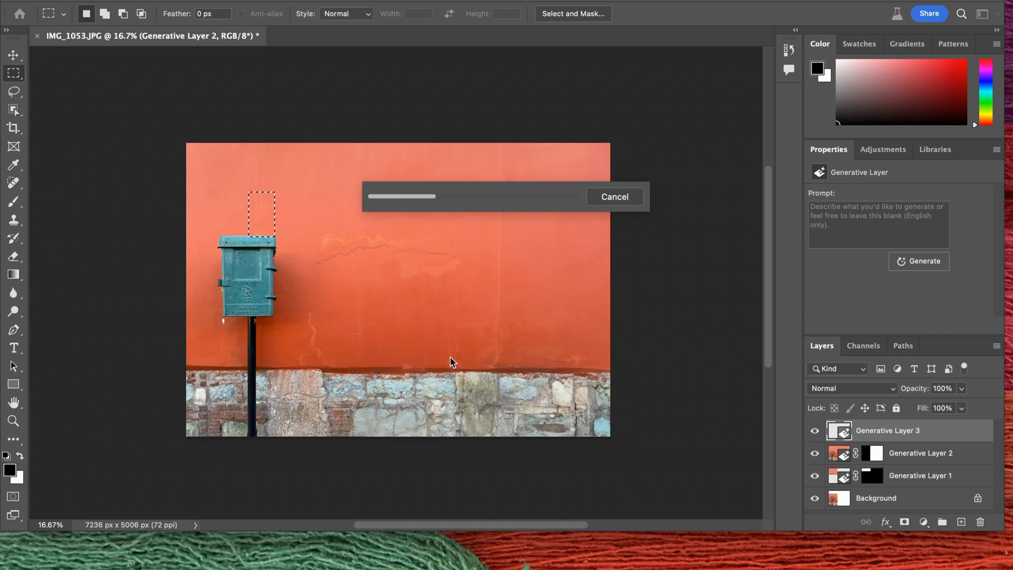
mouse_move(452, 362)
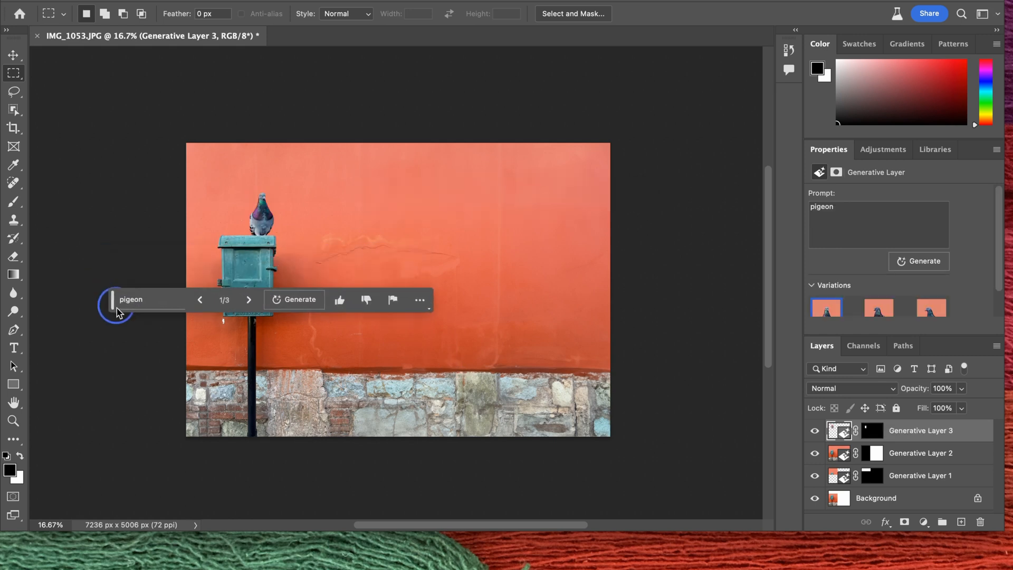
drag(116, 299, 290, 467)
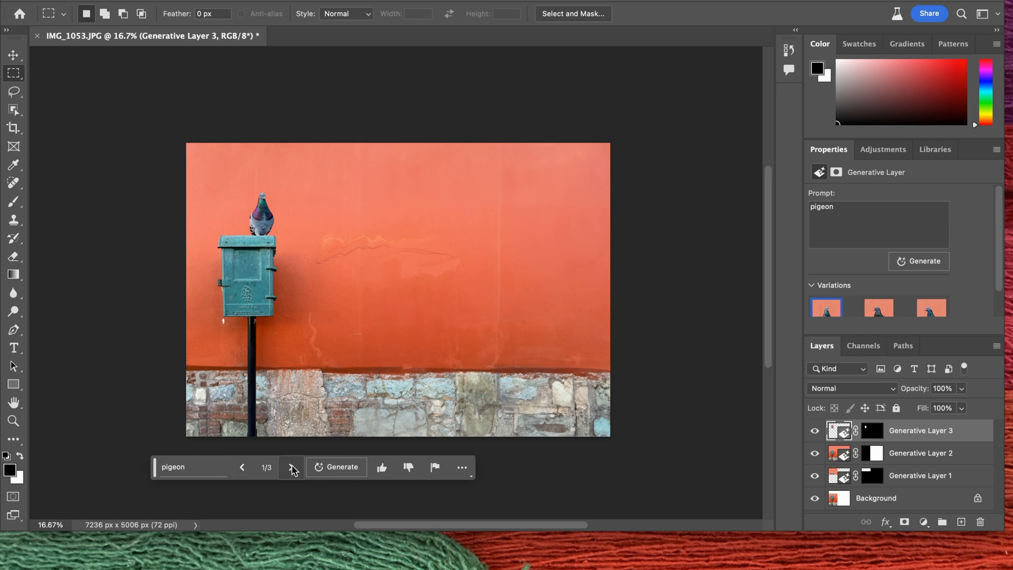
click(290, 466)
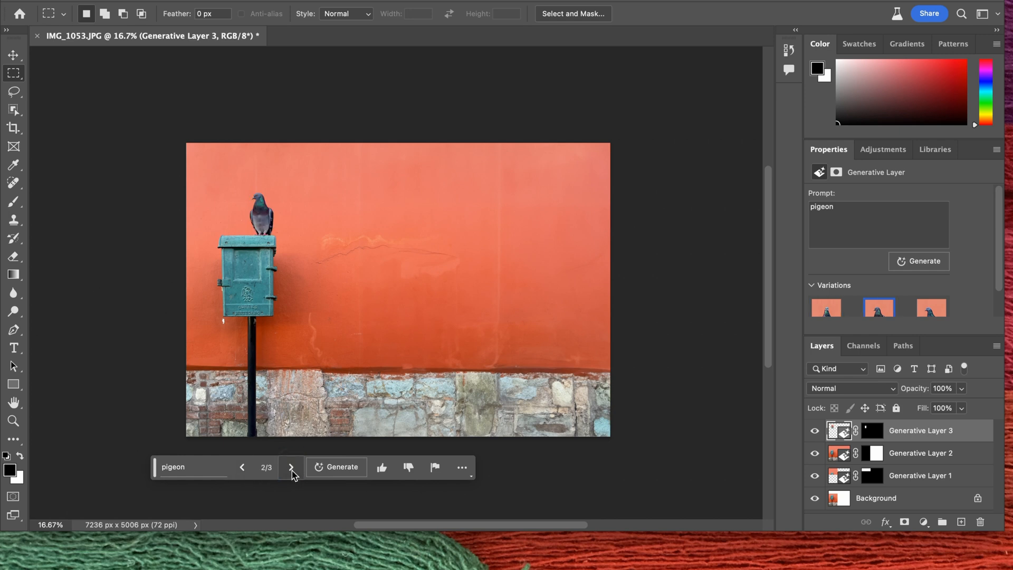
click(290, 466)
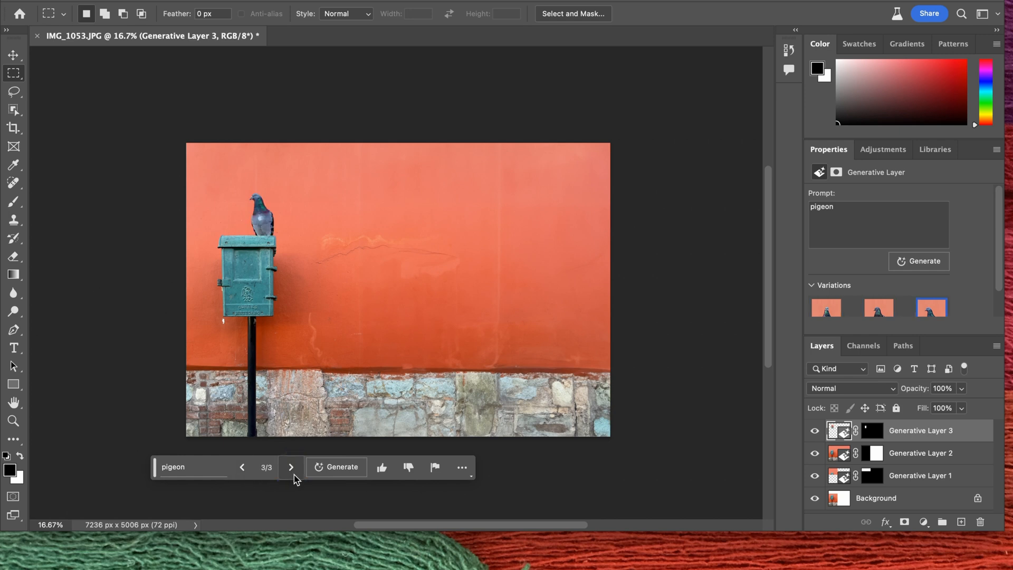
click(242, 467)
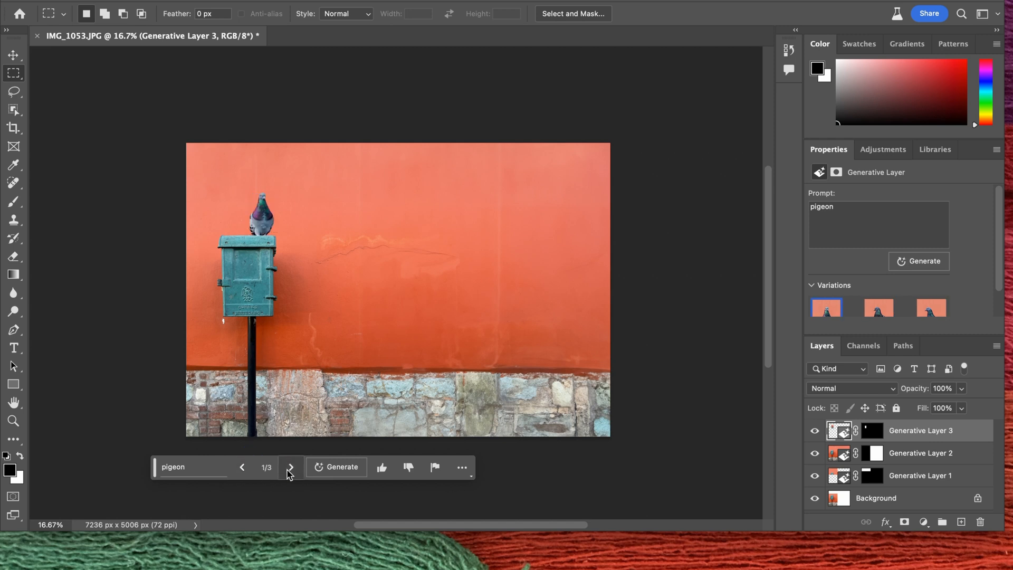
click(289, 467)
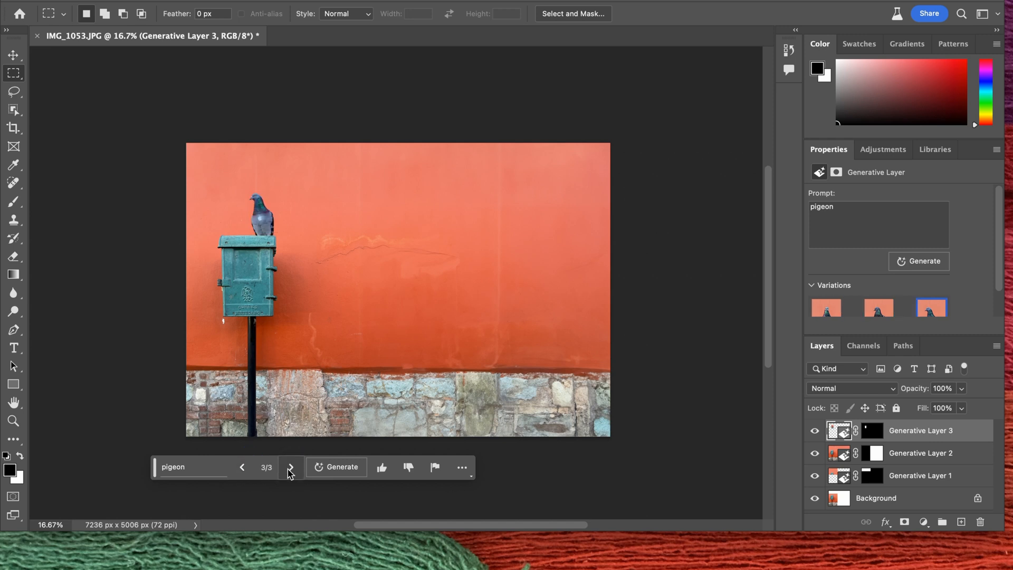
click(242, 467)
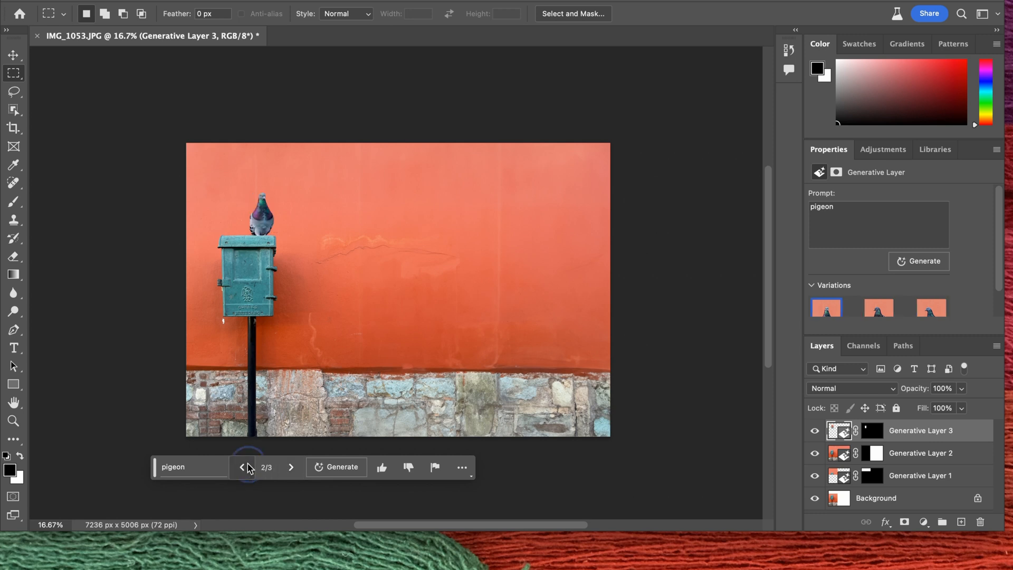
click(241, 466)
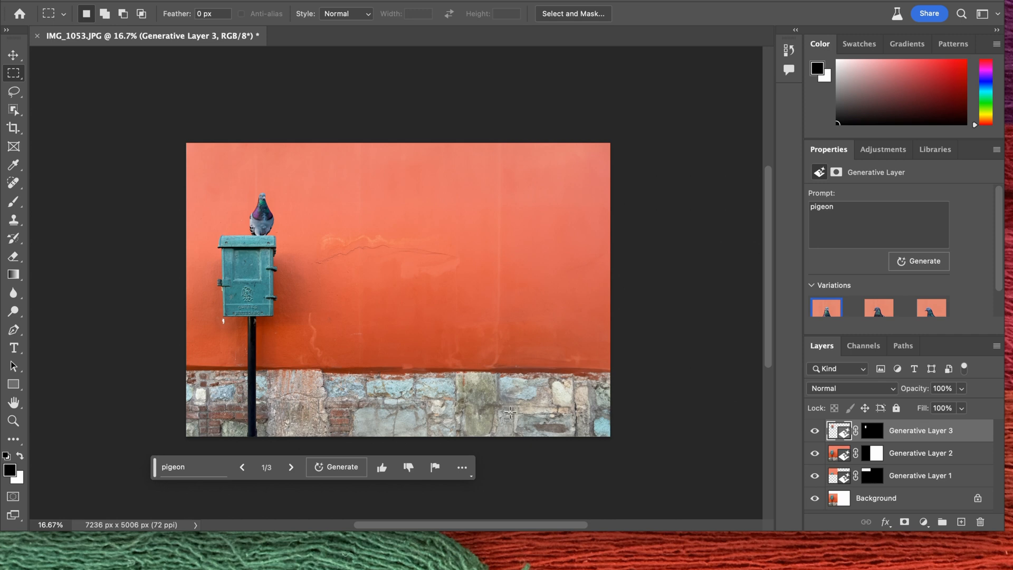
mouse_move(541, 290)
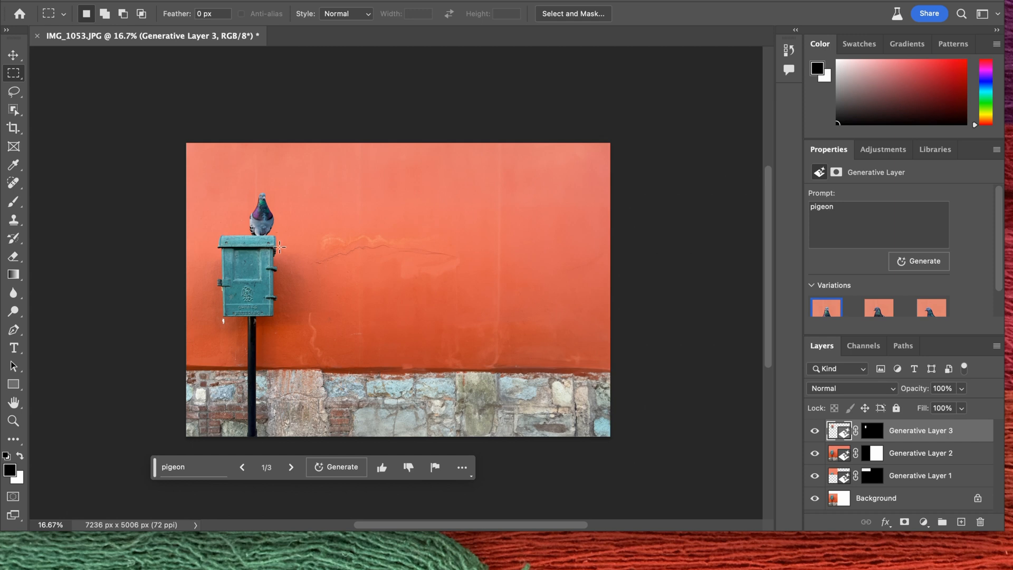
mouse_move(238, 222)
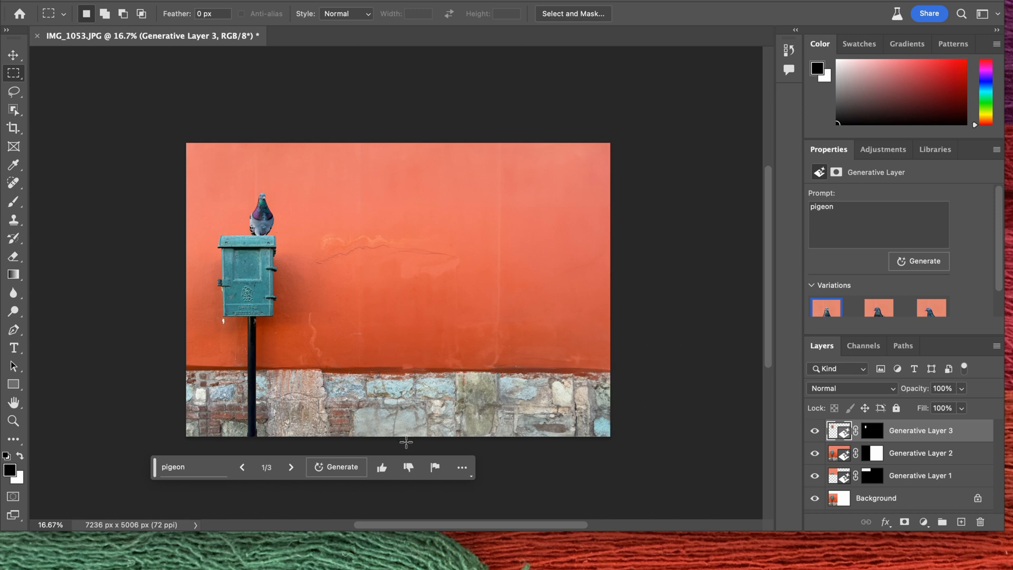
mouse_move(302, 372)
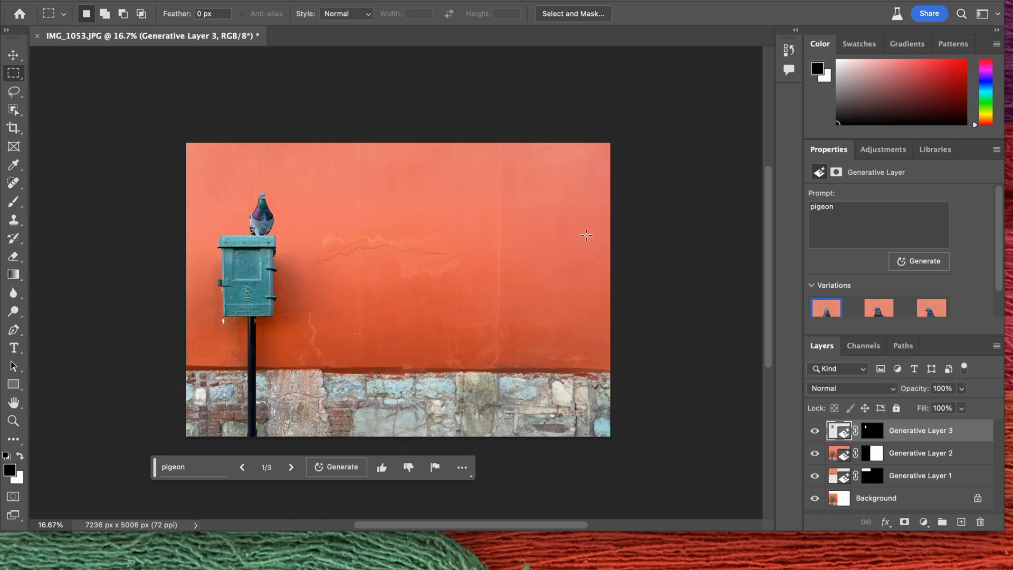
mouse_move(690, 336)
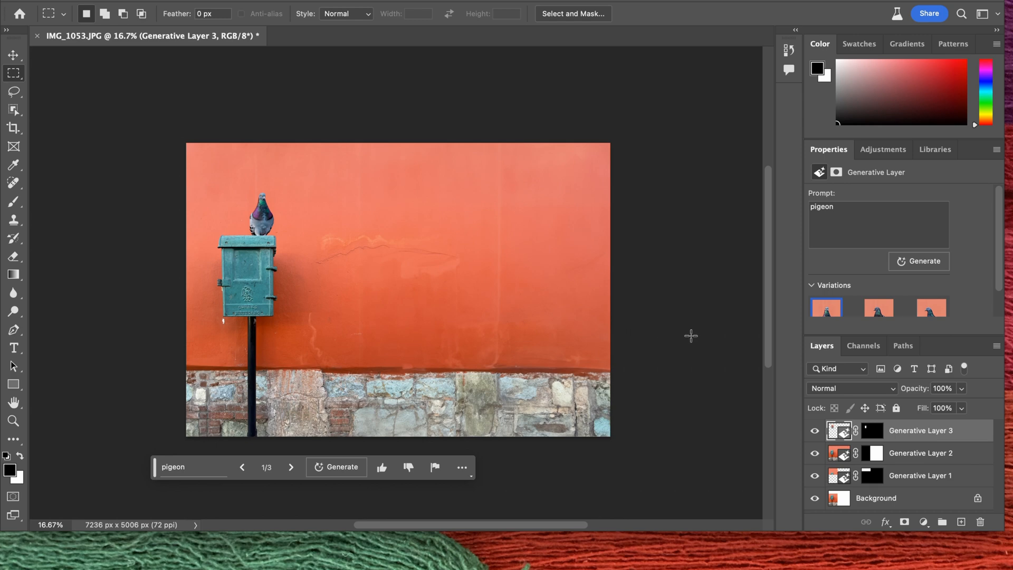